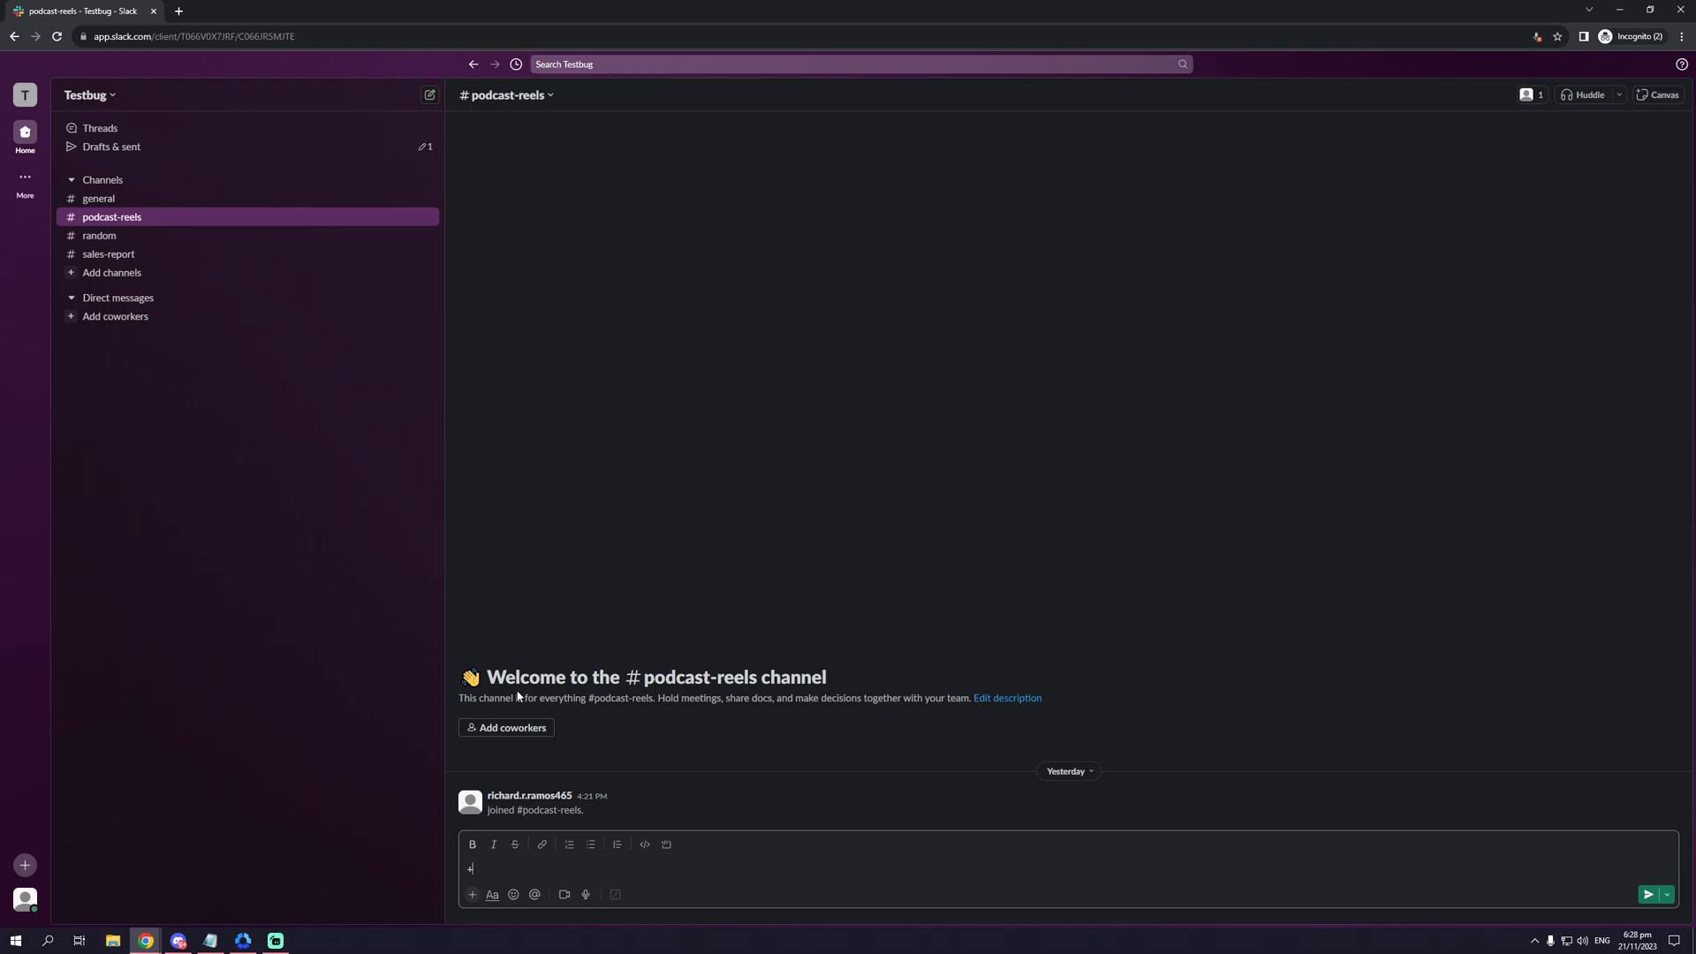
mouse_move(1122, 400)
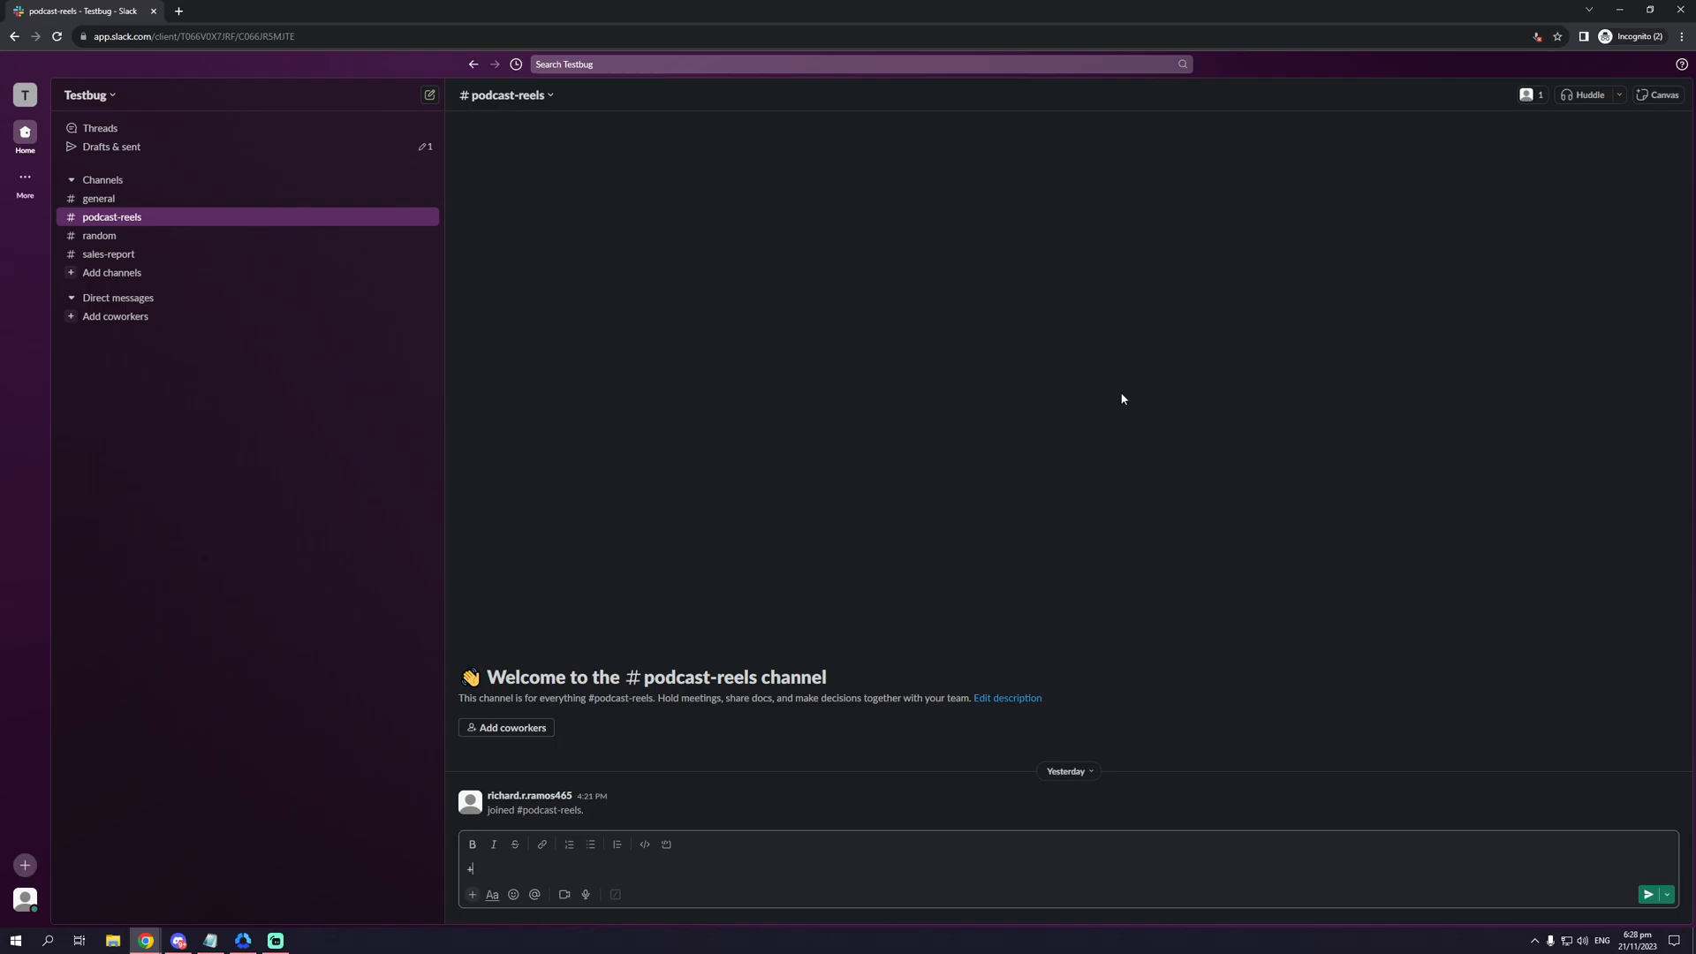
mouse_move(267, 461)
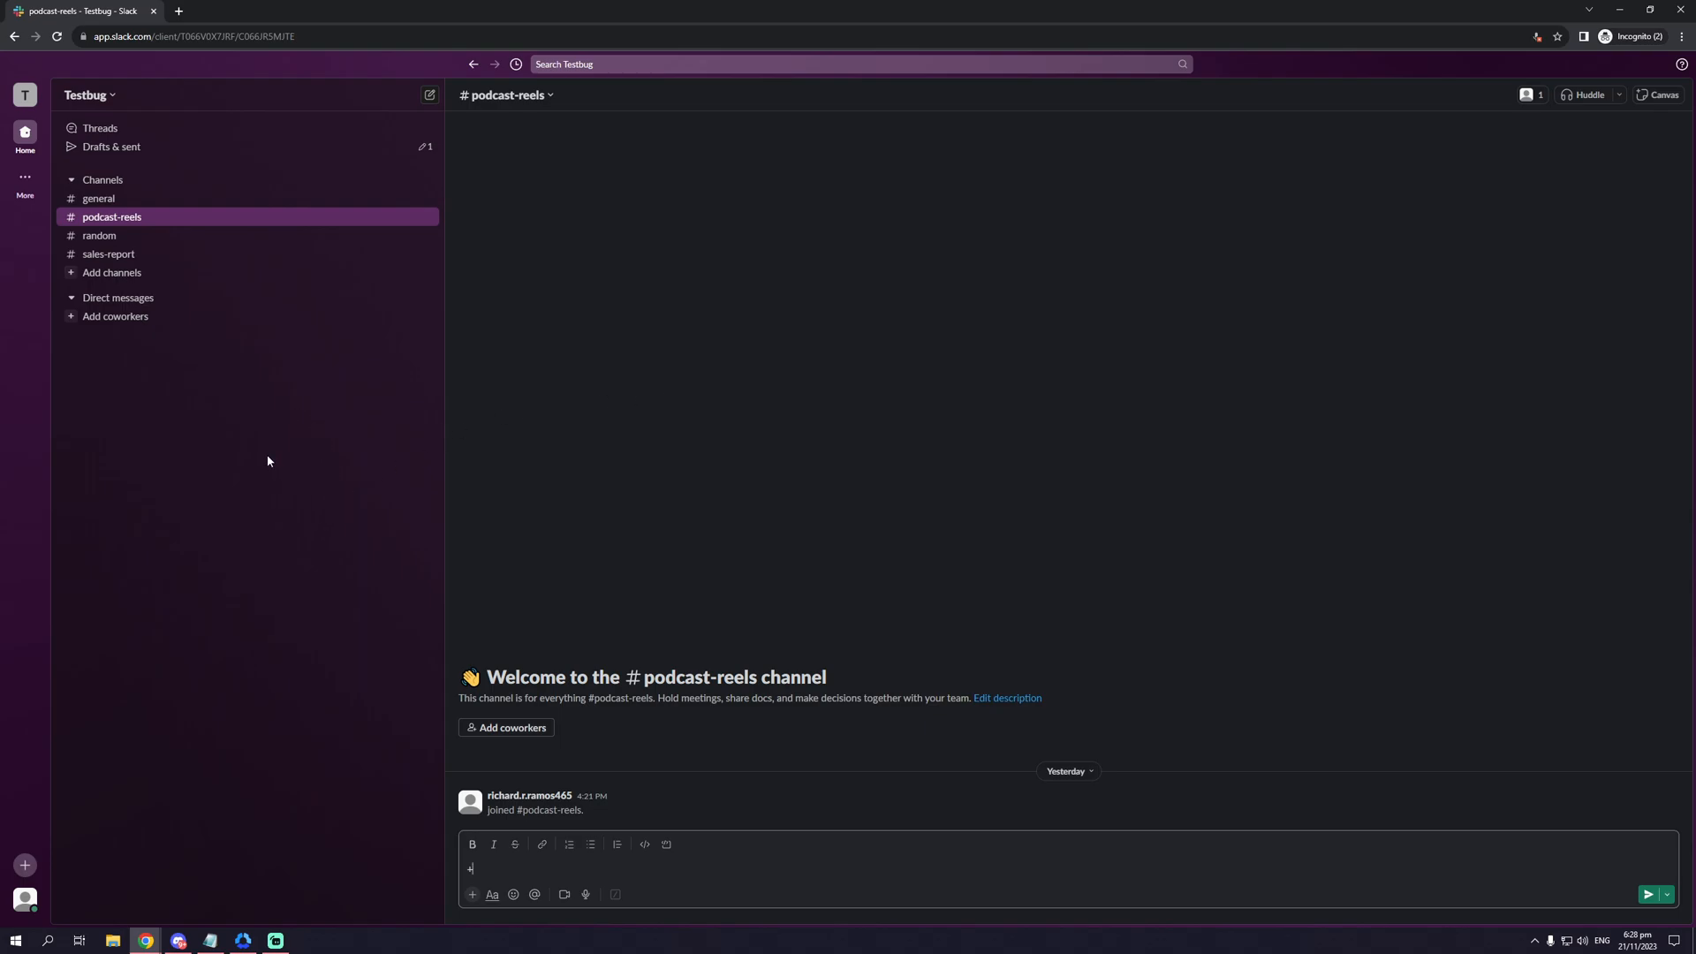
mouse_move(710, 435)
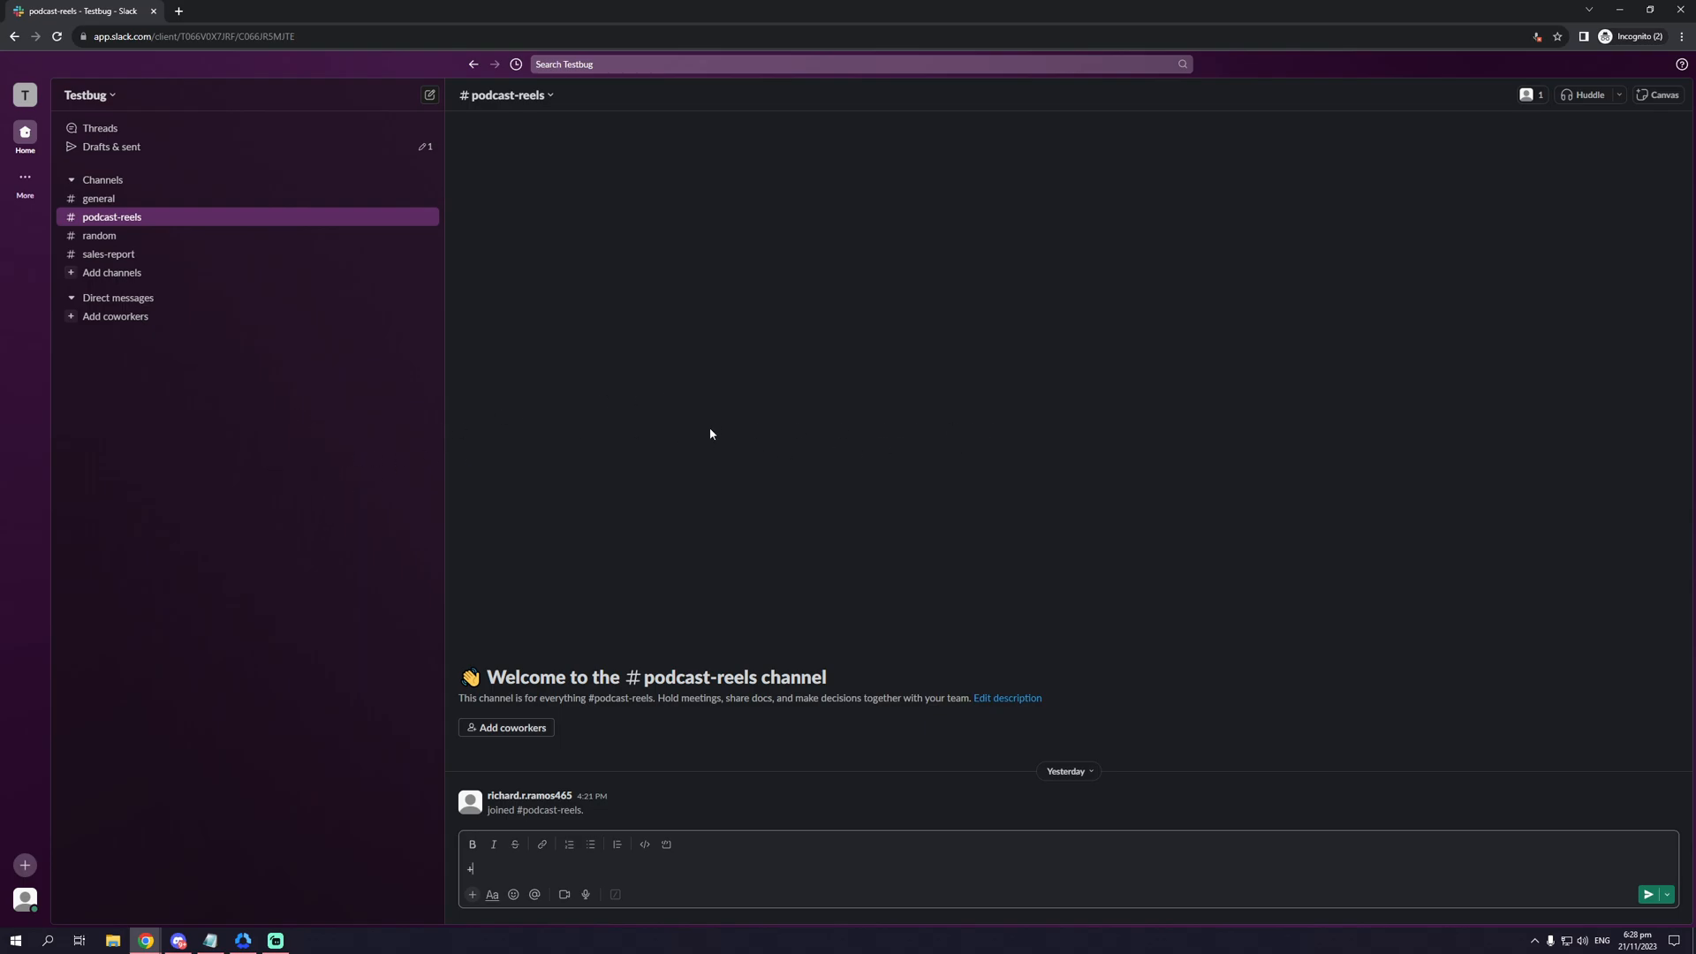
mouse_move(146, 278)
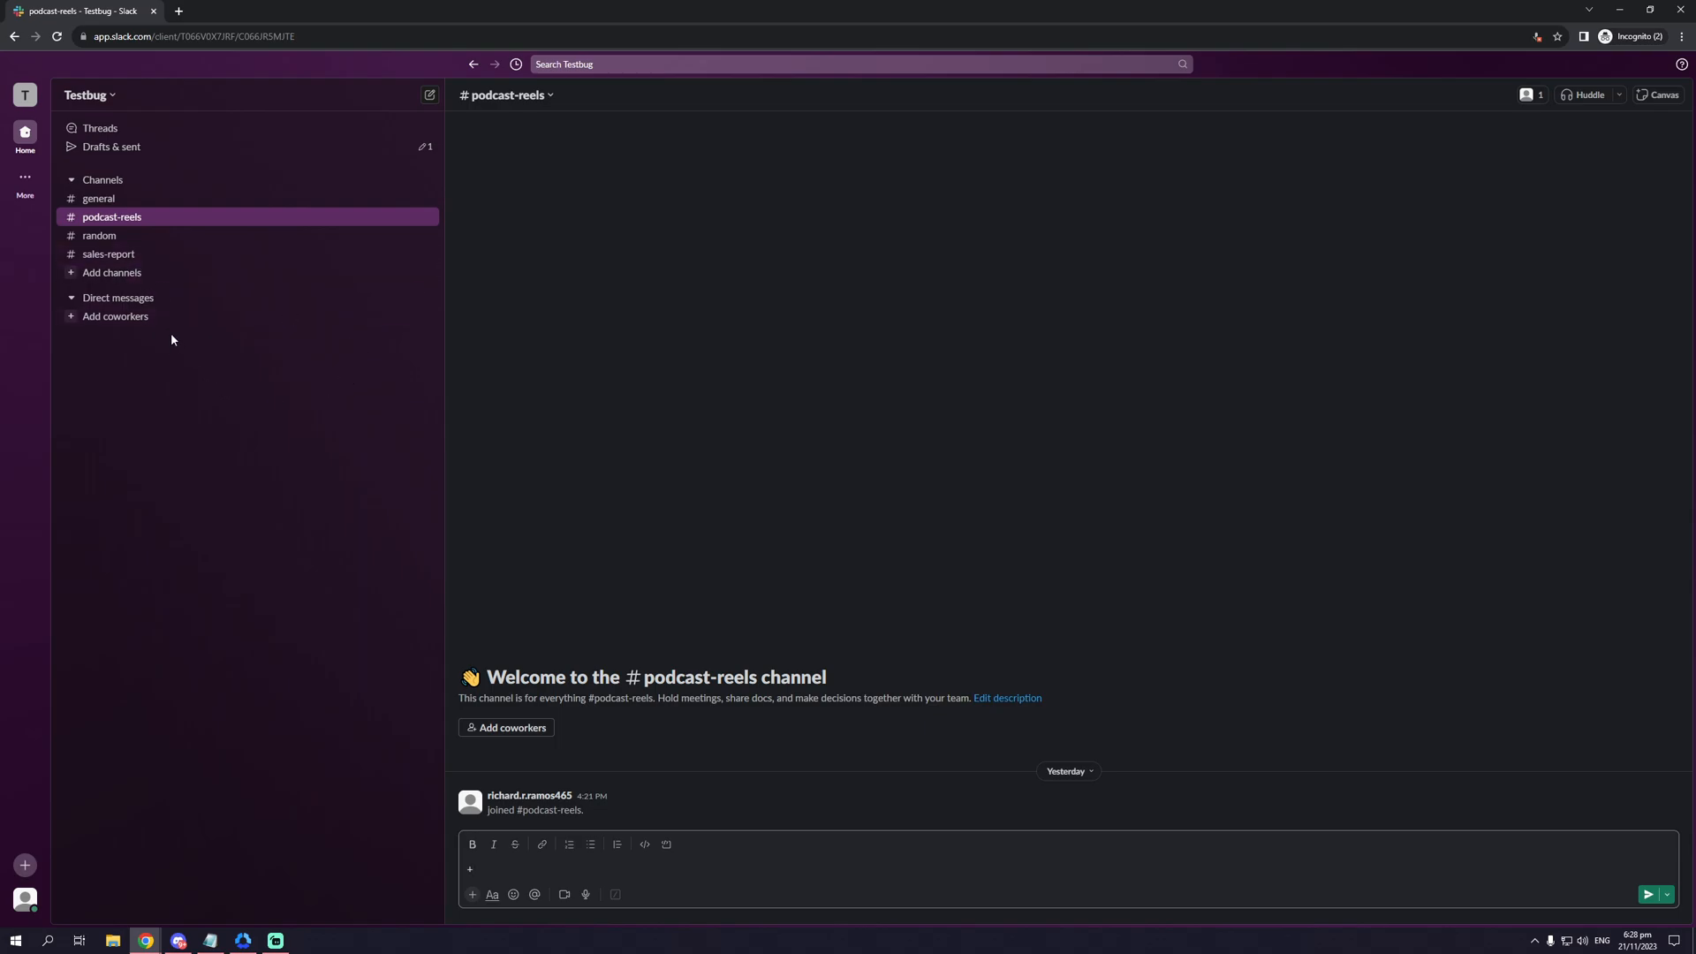
mouse_move(118, 265)
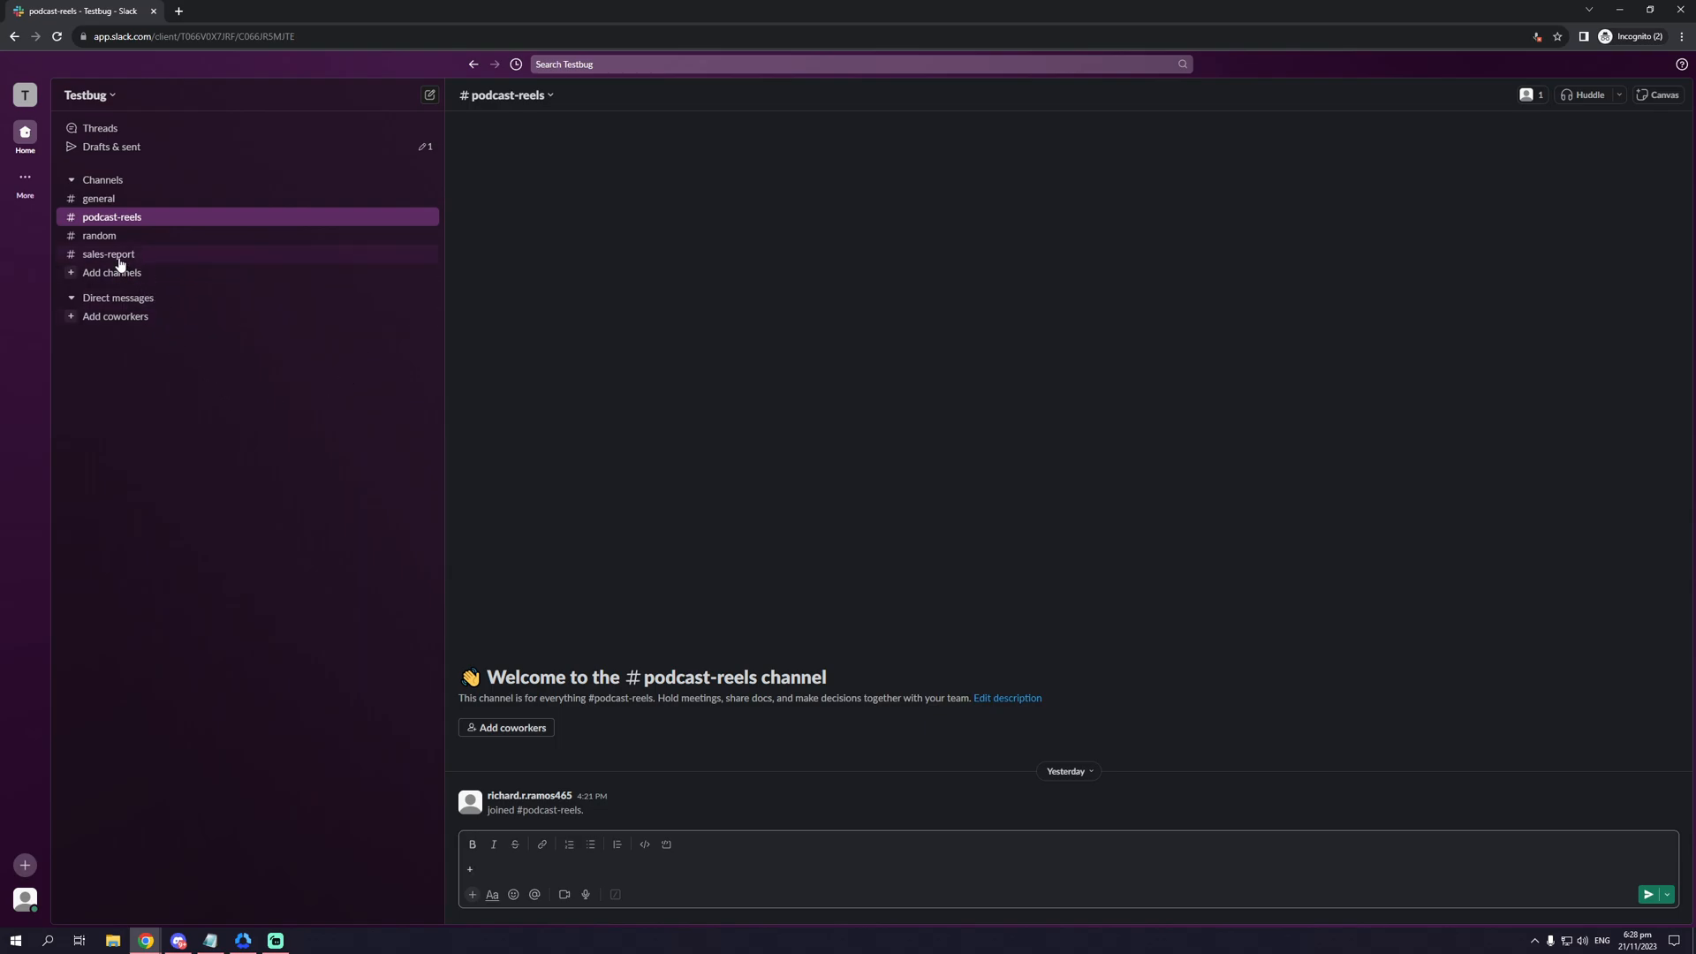
Switch to the #sales-report channel from the sidebar
left_click(110, 253)
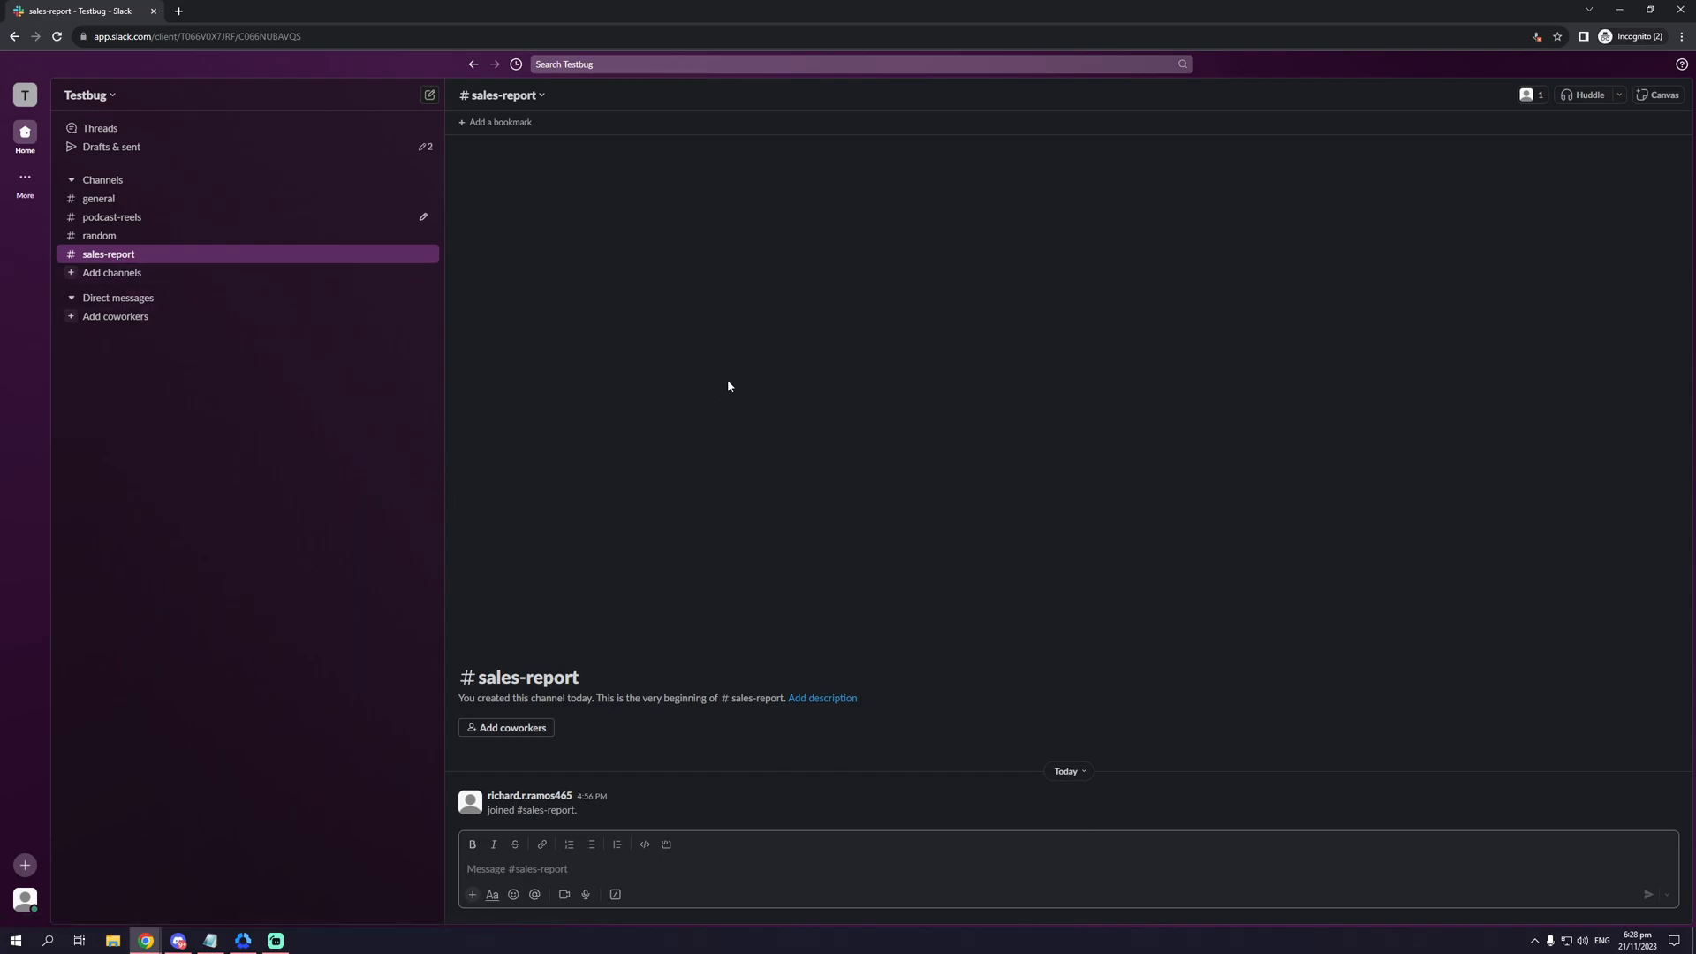
mouse_move(1588, 95)
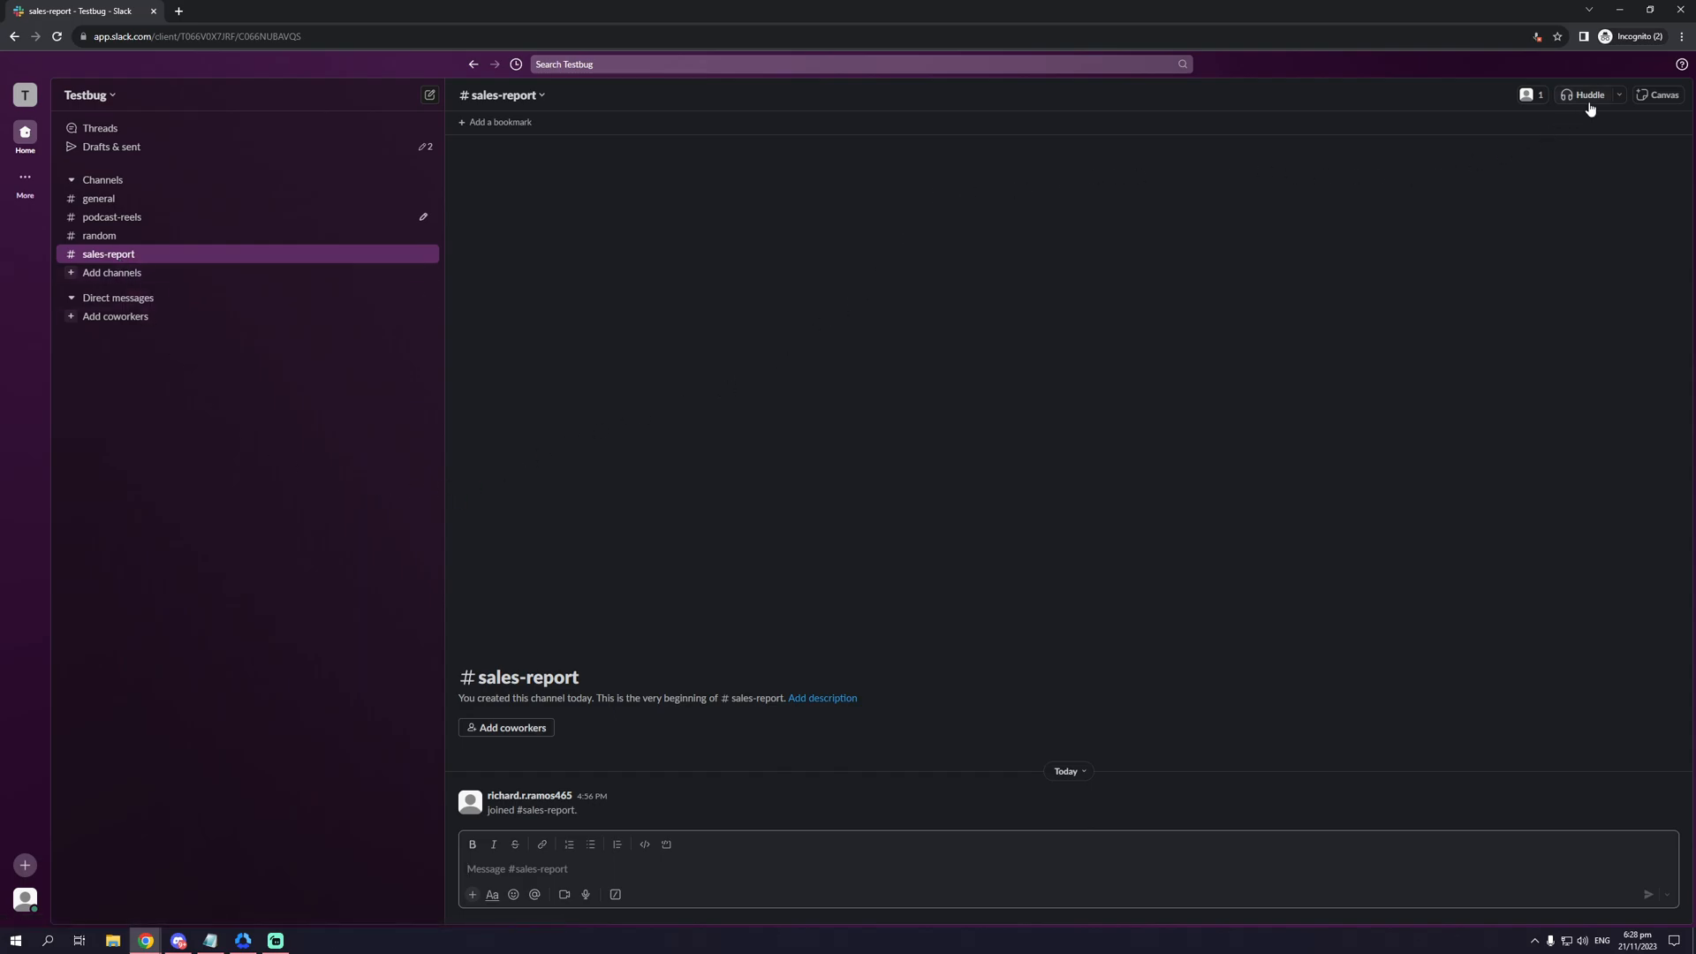
mouse_move(1586, 94)
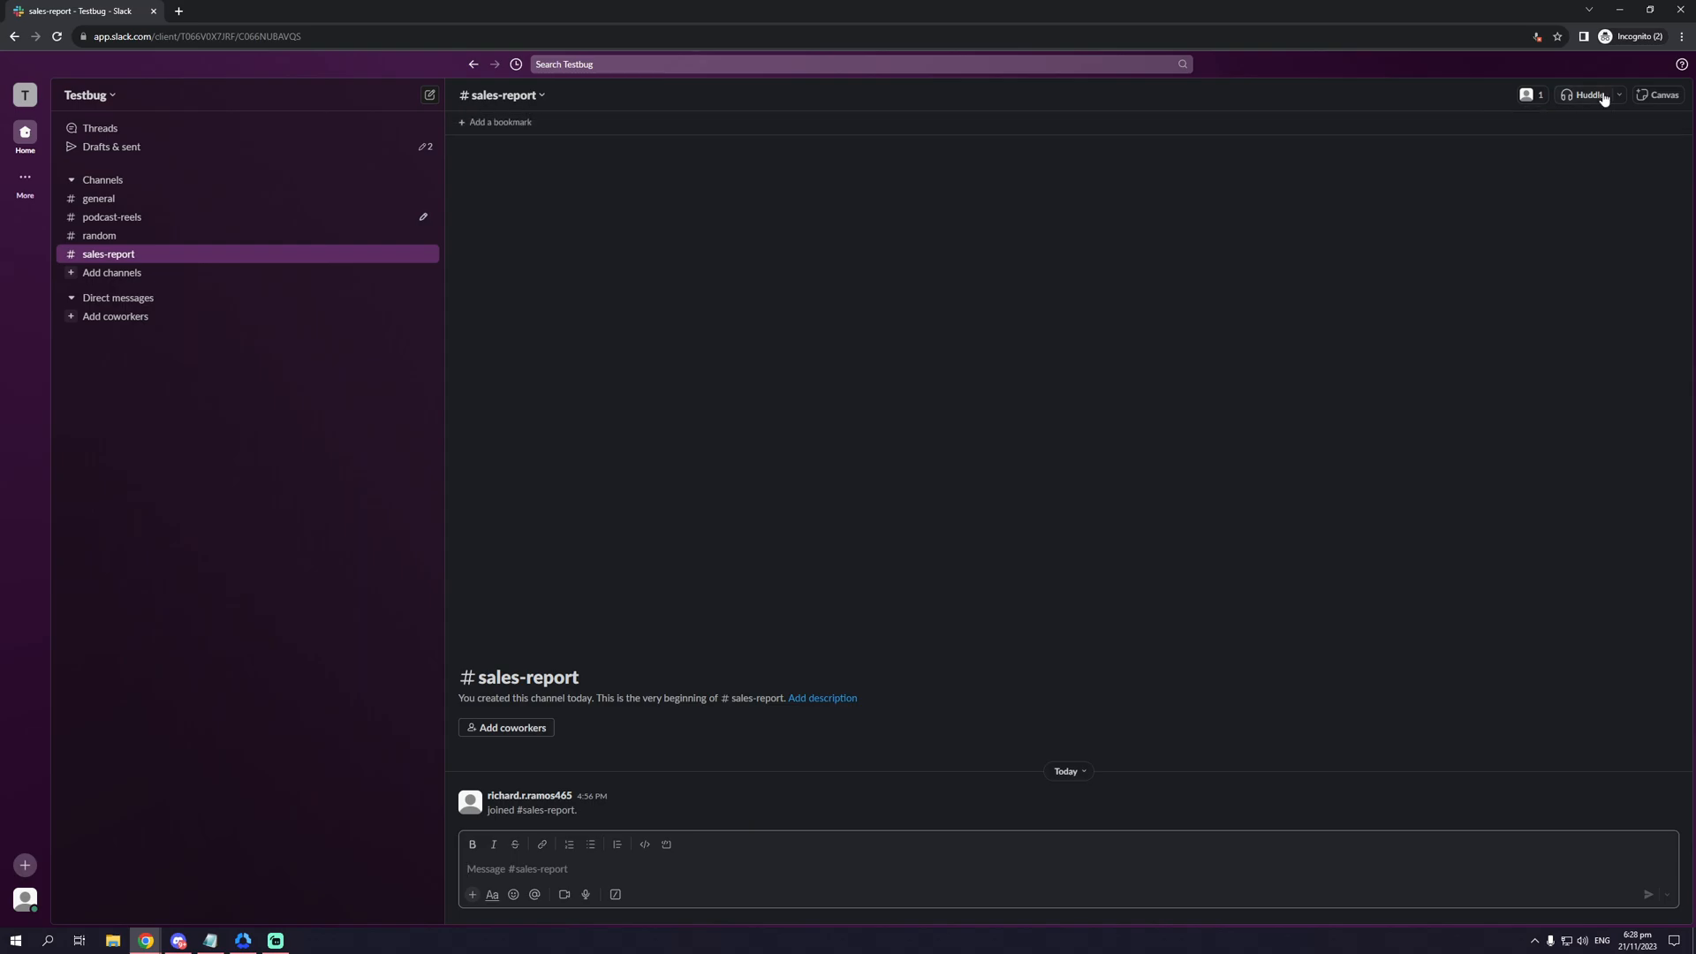
mouse_move(1588, 97)
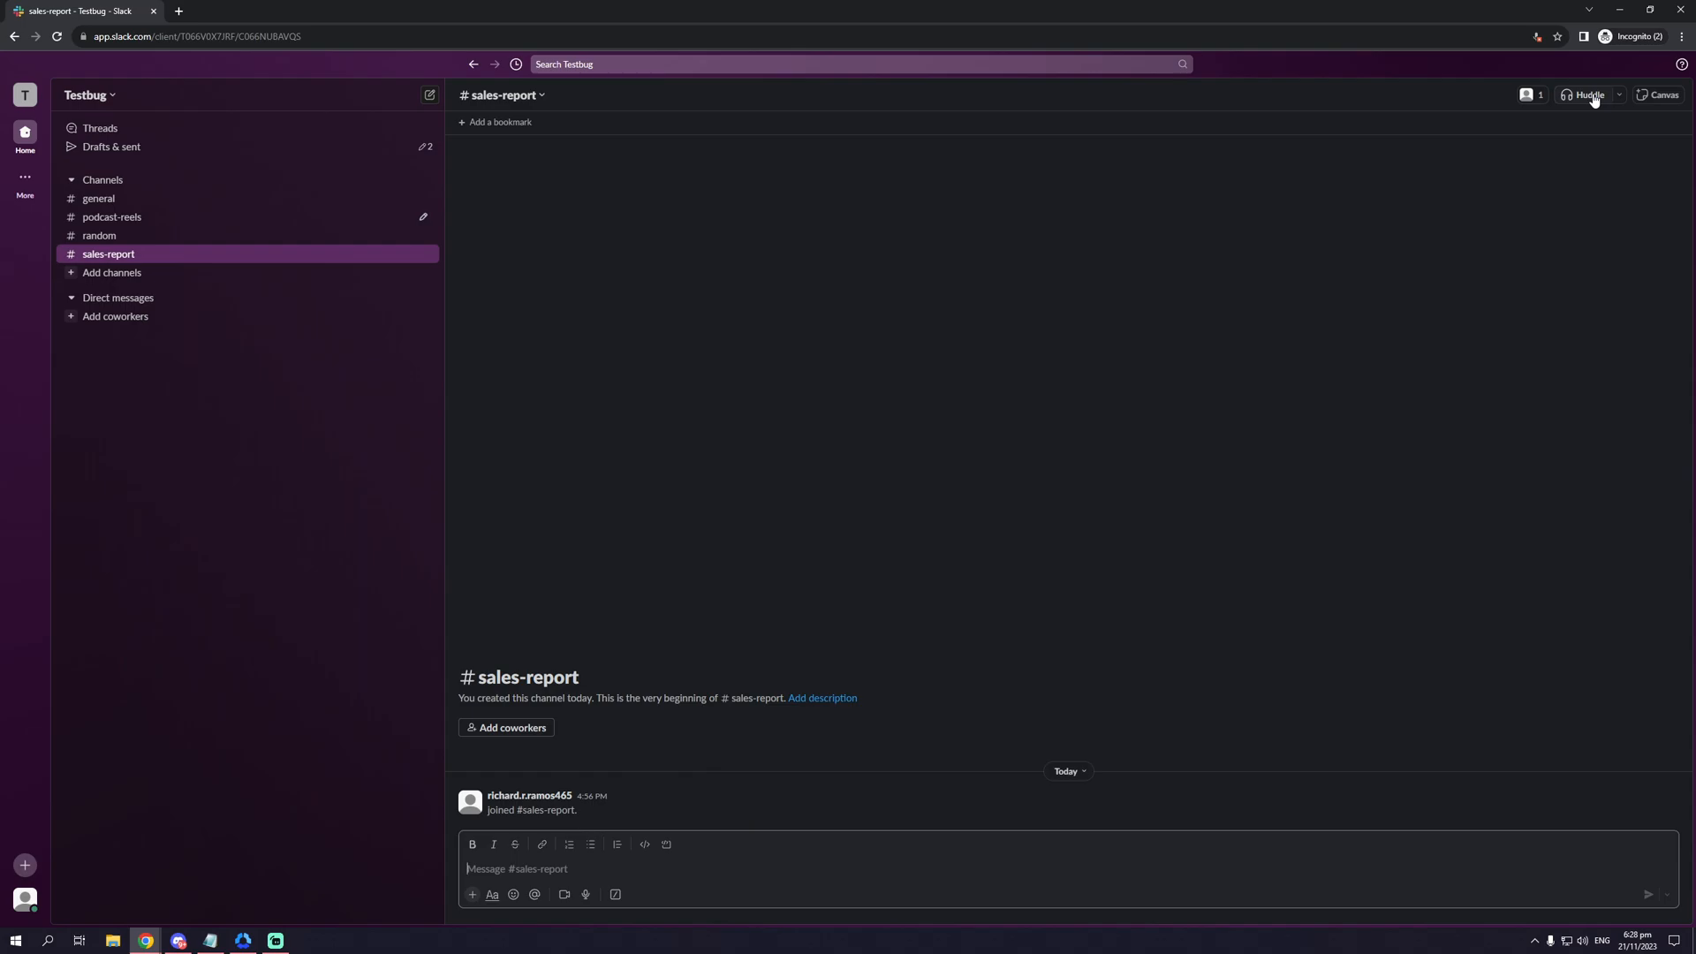
Start a live huddle in #sales-report with only yourself present
left_click(1587, 96)
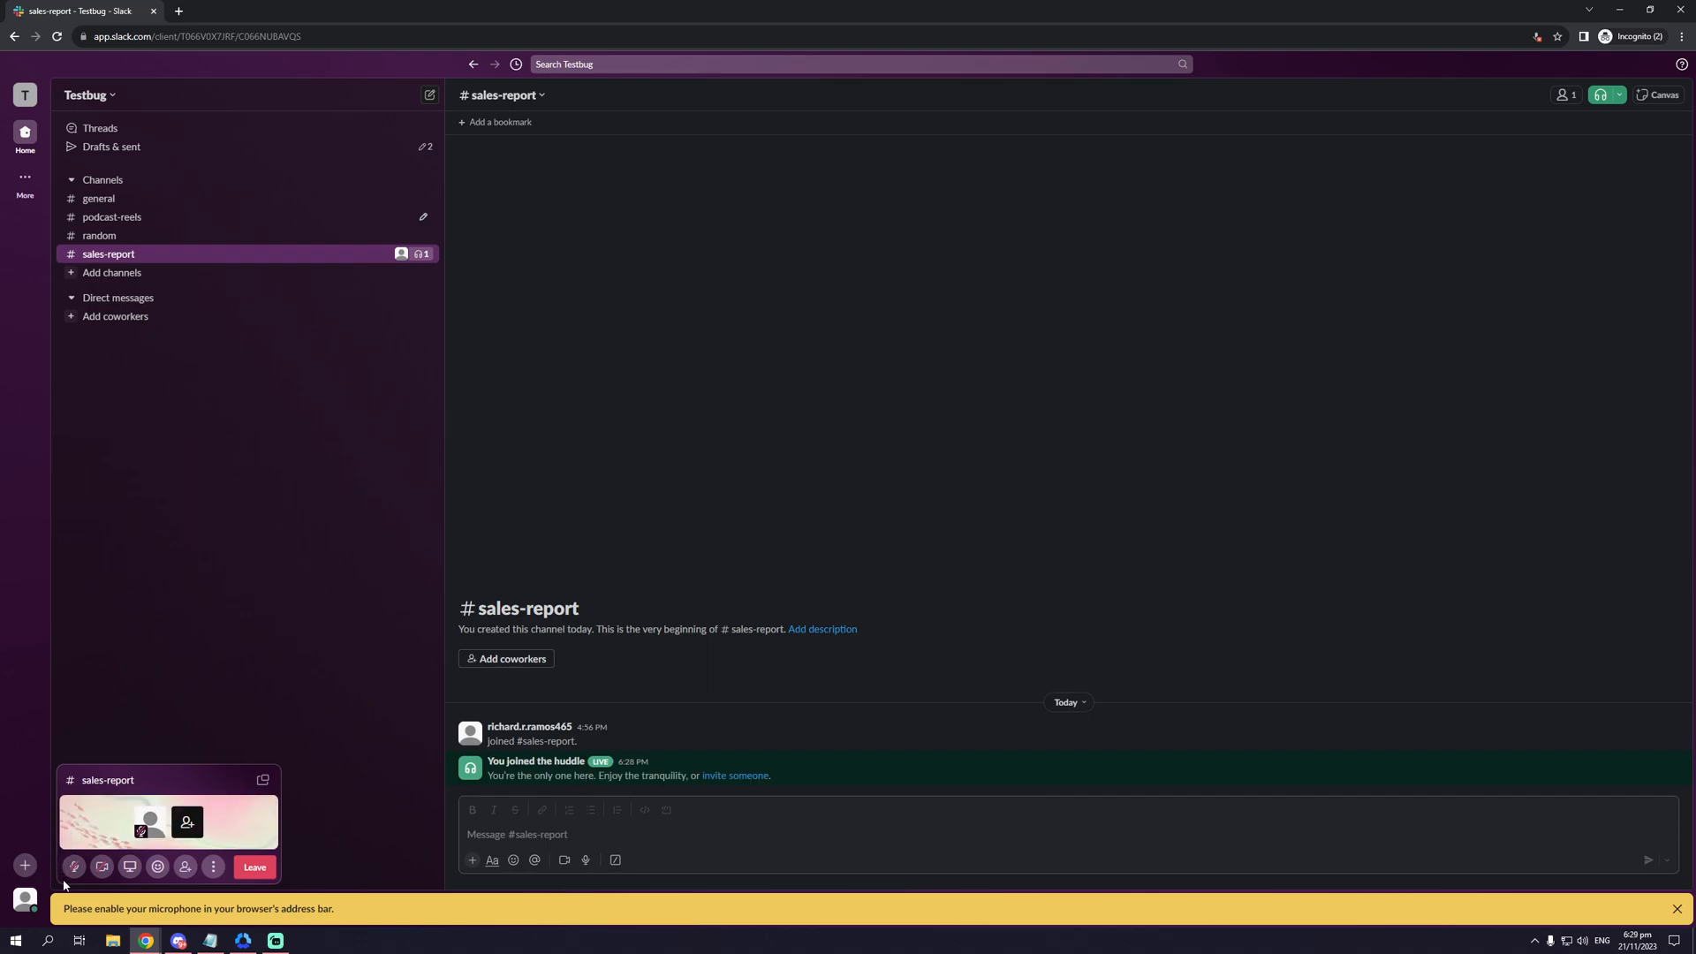
mouse_move(102, 887)
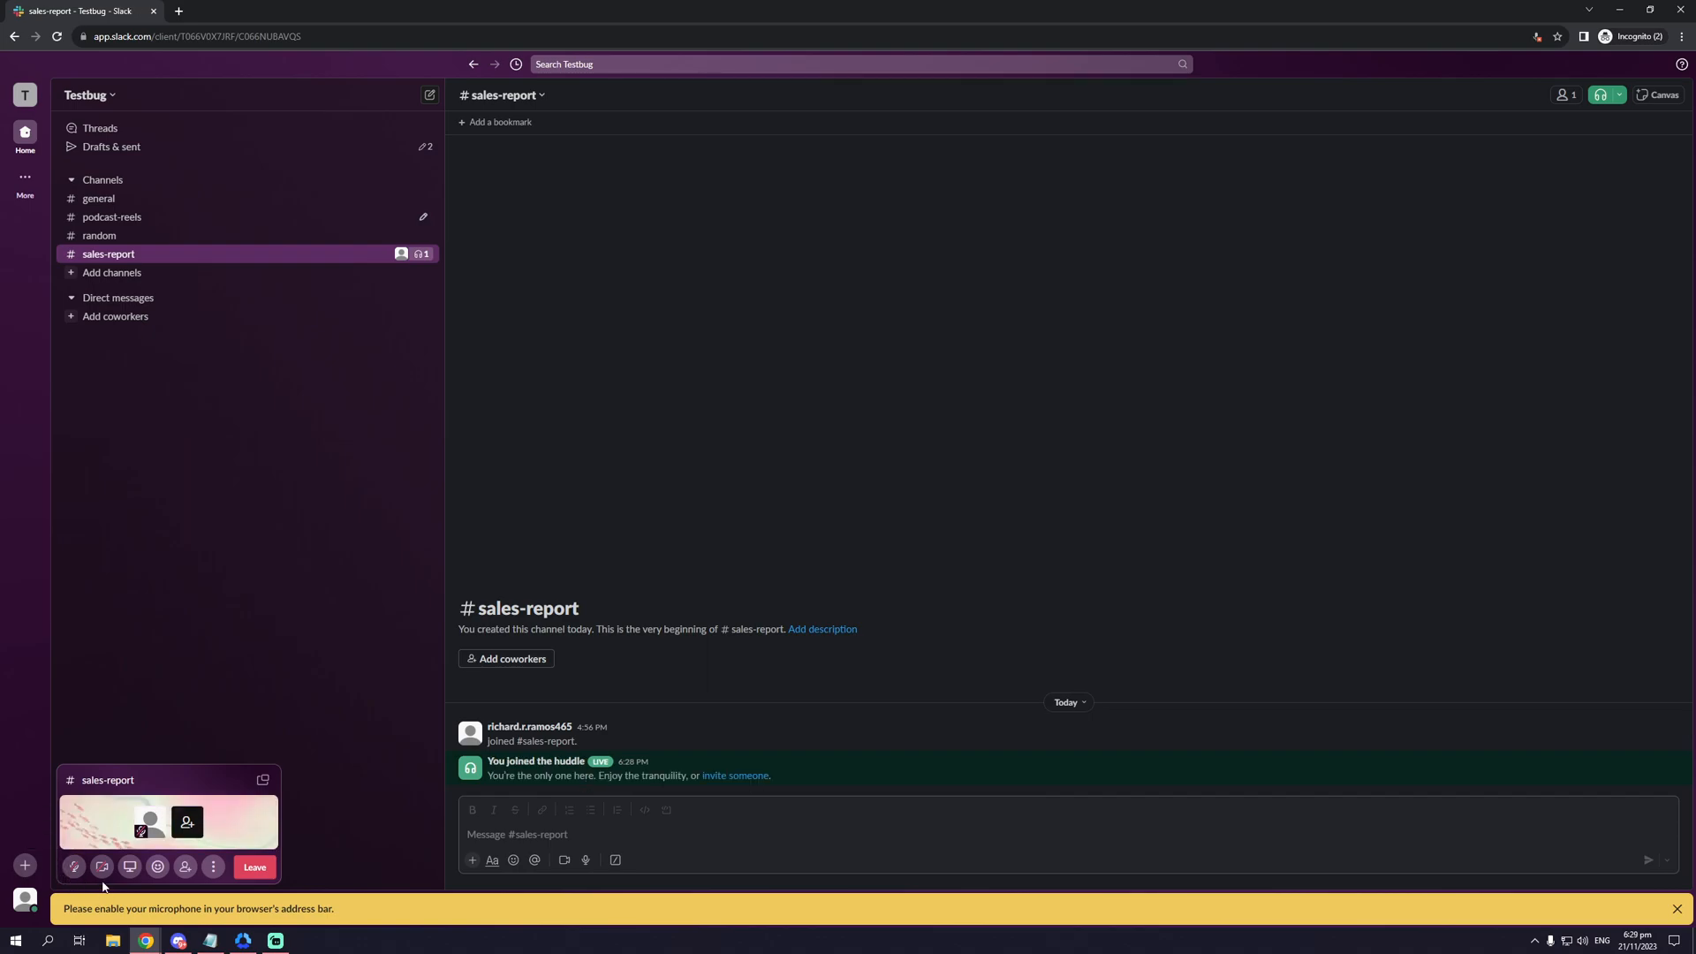
mouse_move(102, 866)
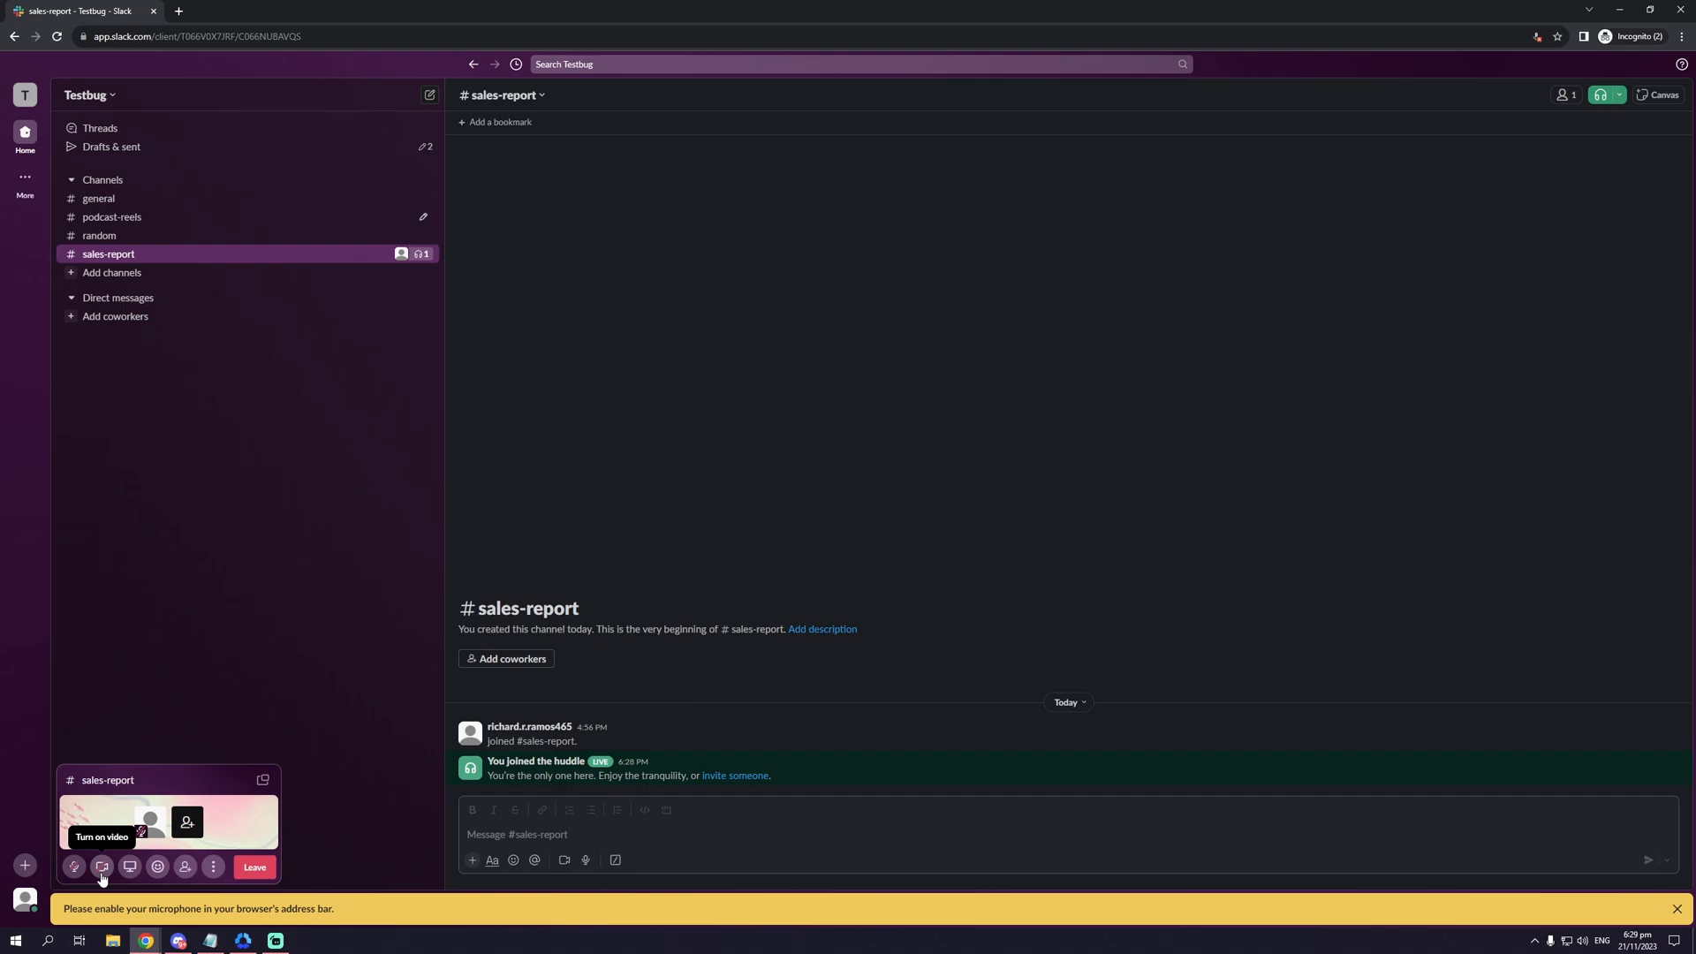
mouse_move(123, 889)
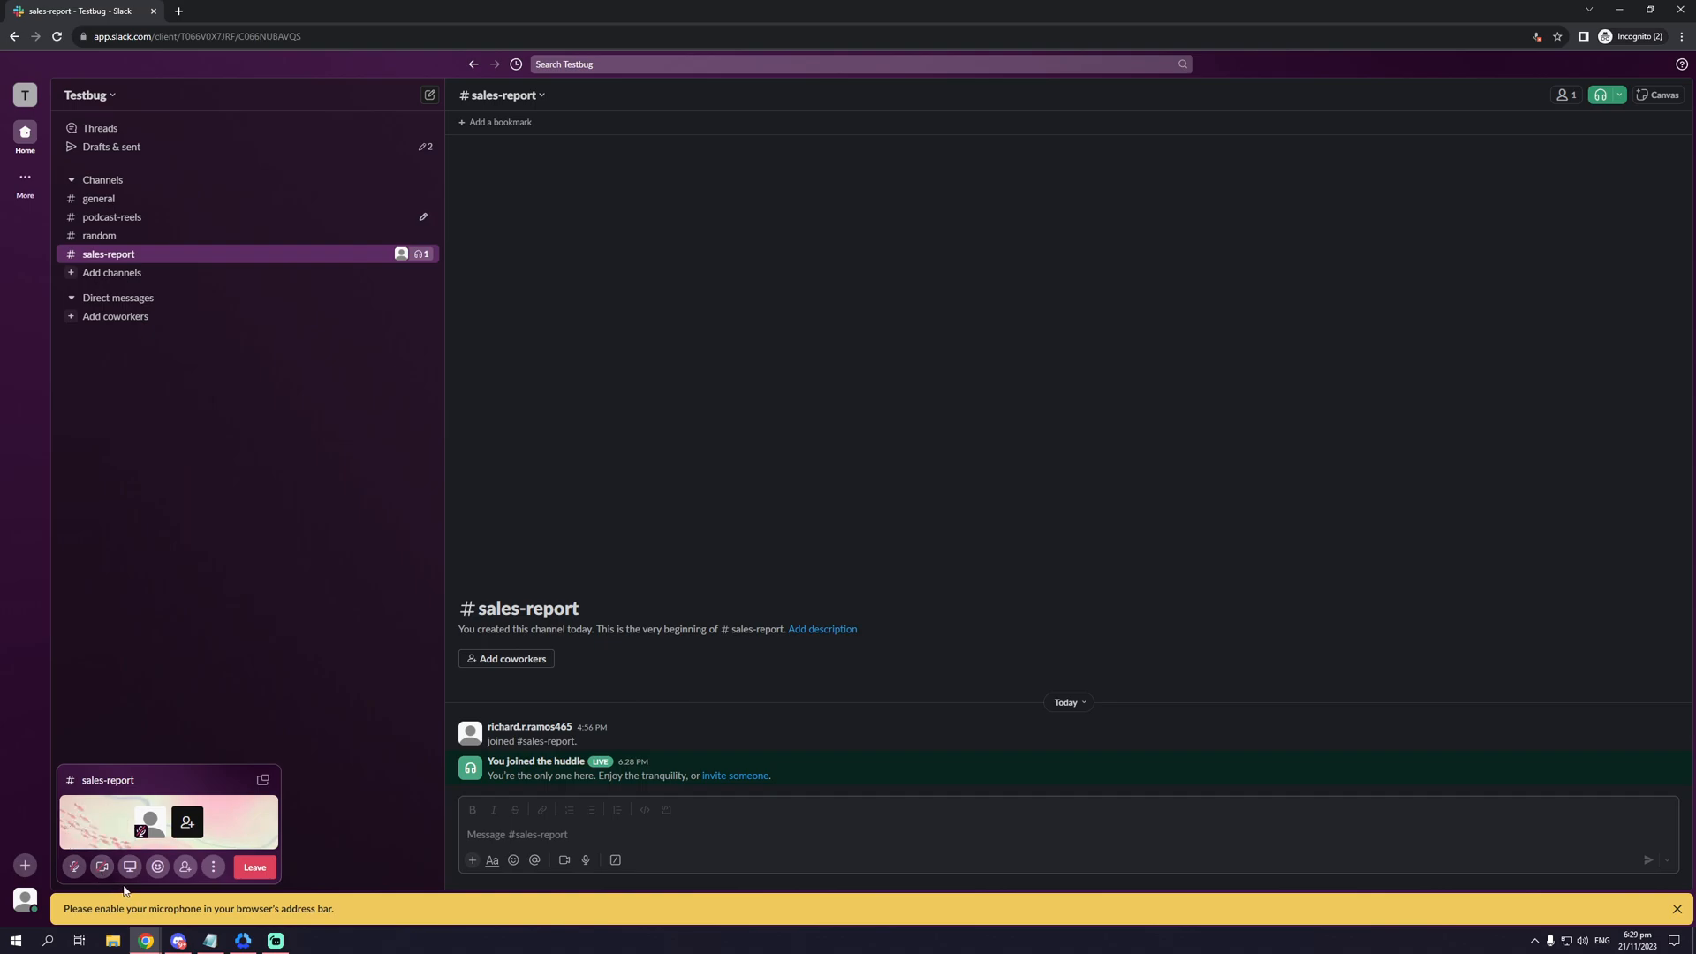
mouse_move(129, 865)
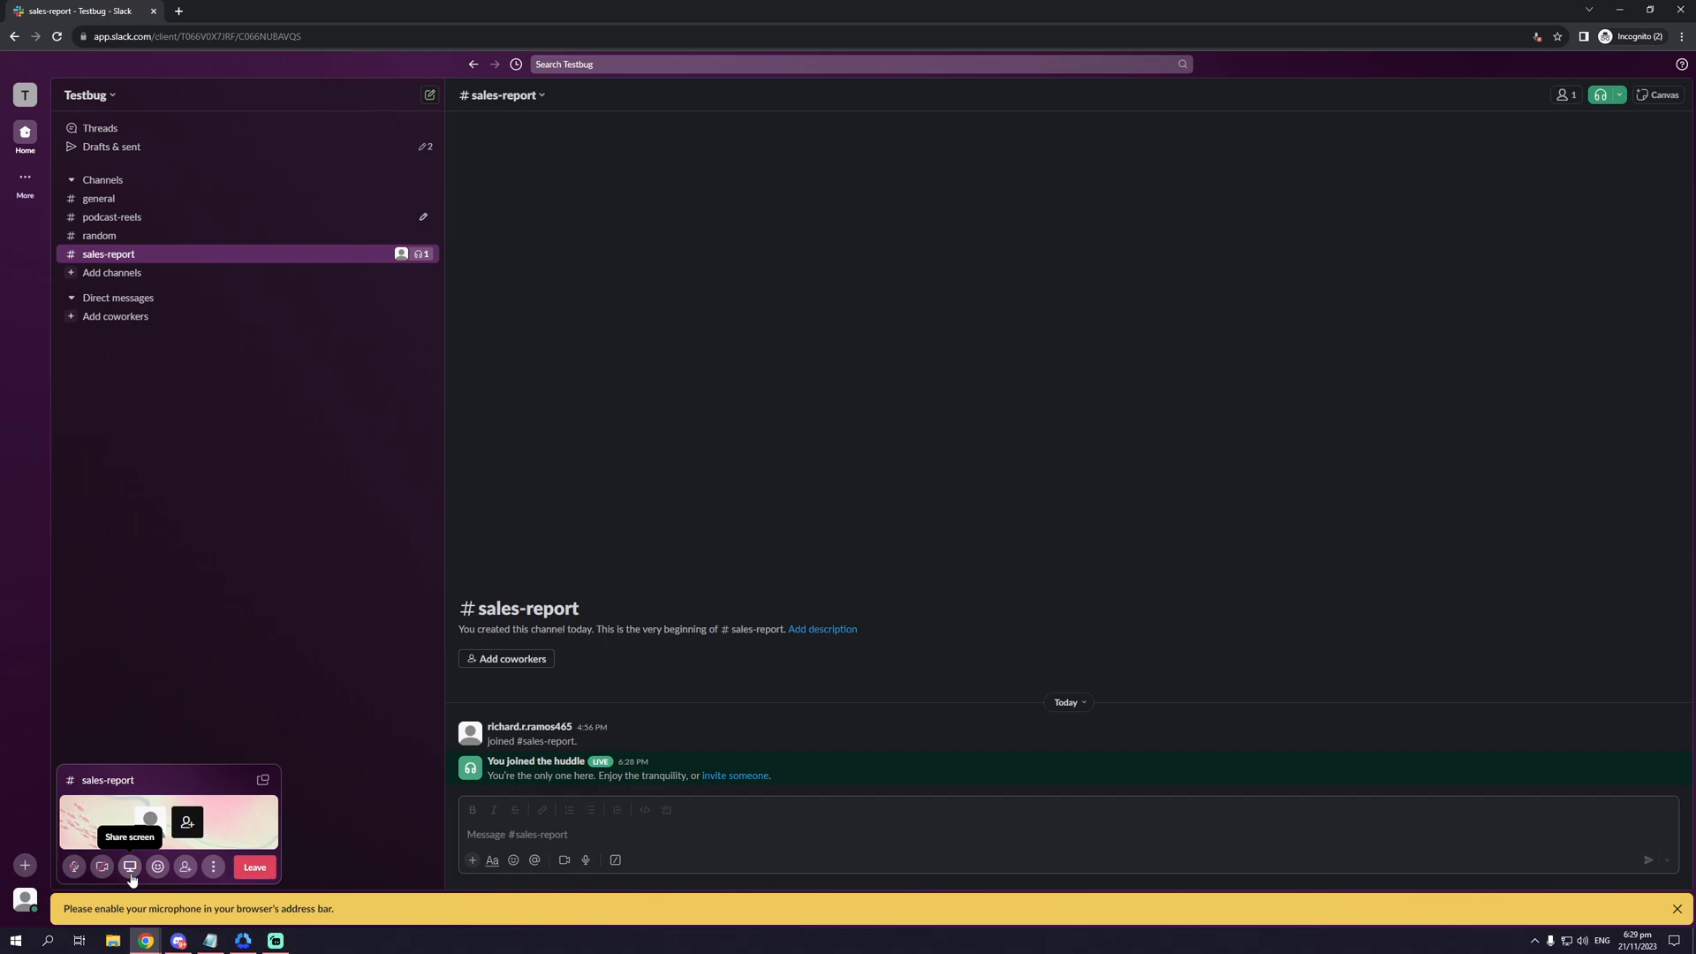
mouse_move(129, 860)
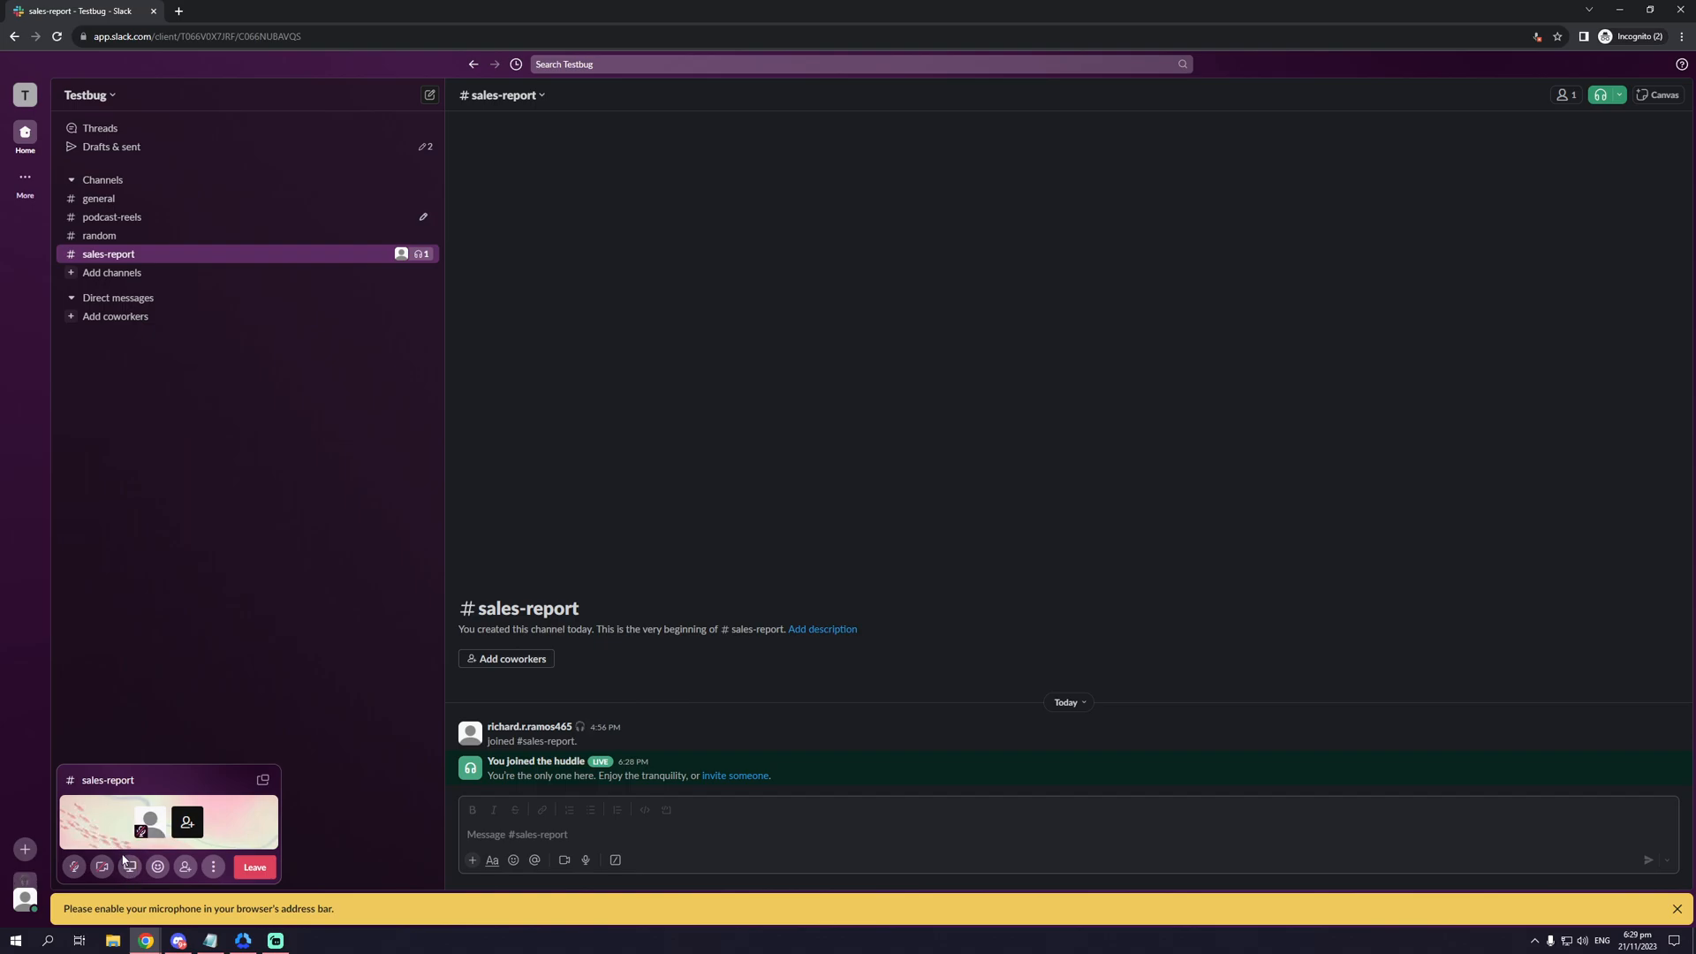
mouse_move(142, 885)
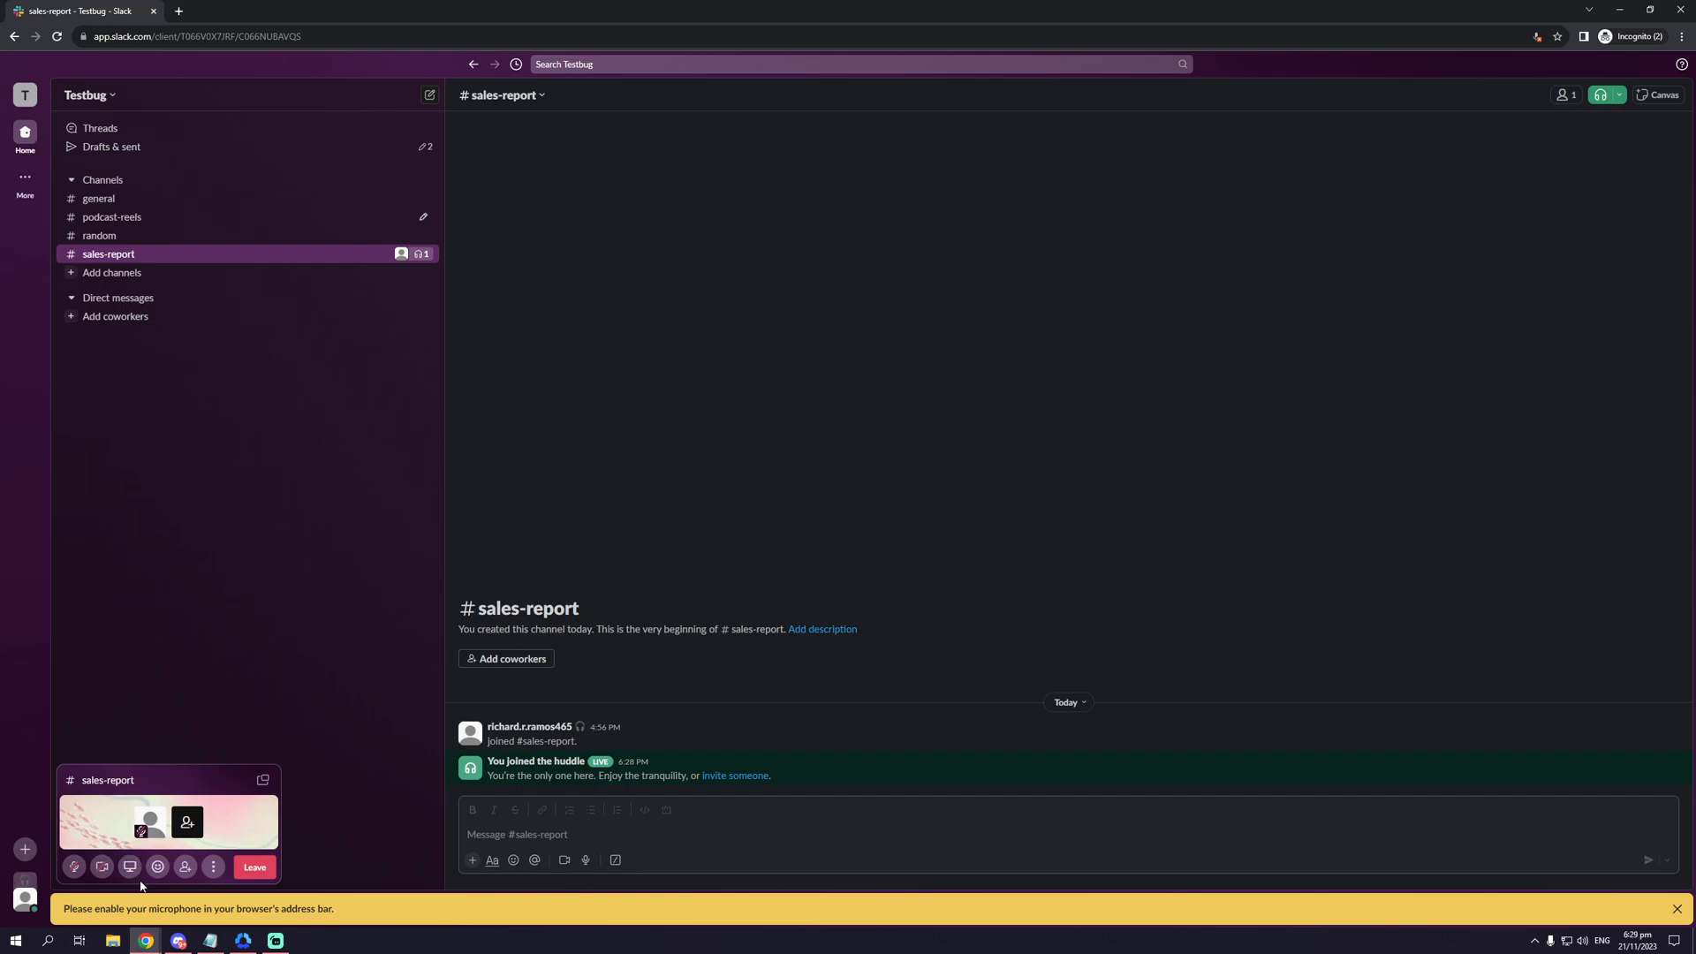
mouse_move(129, 866)
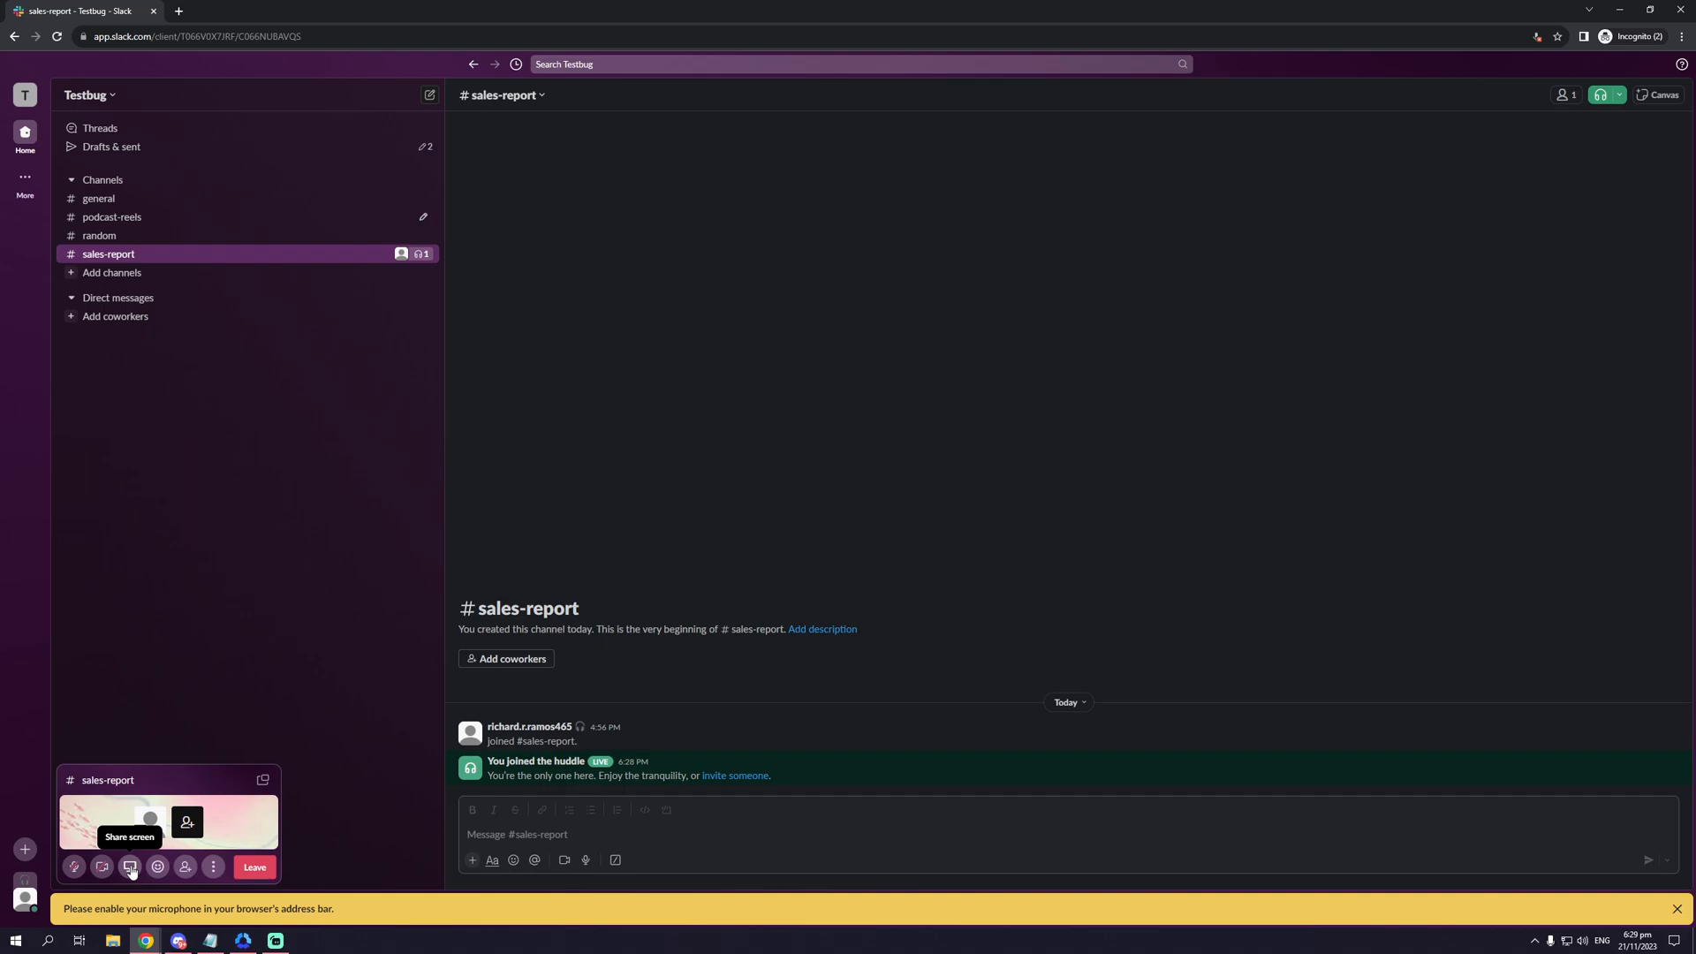
mouse_move(127, 866)
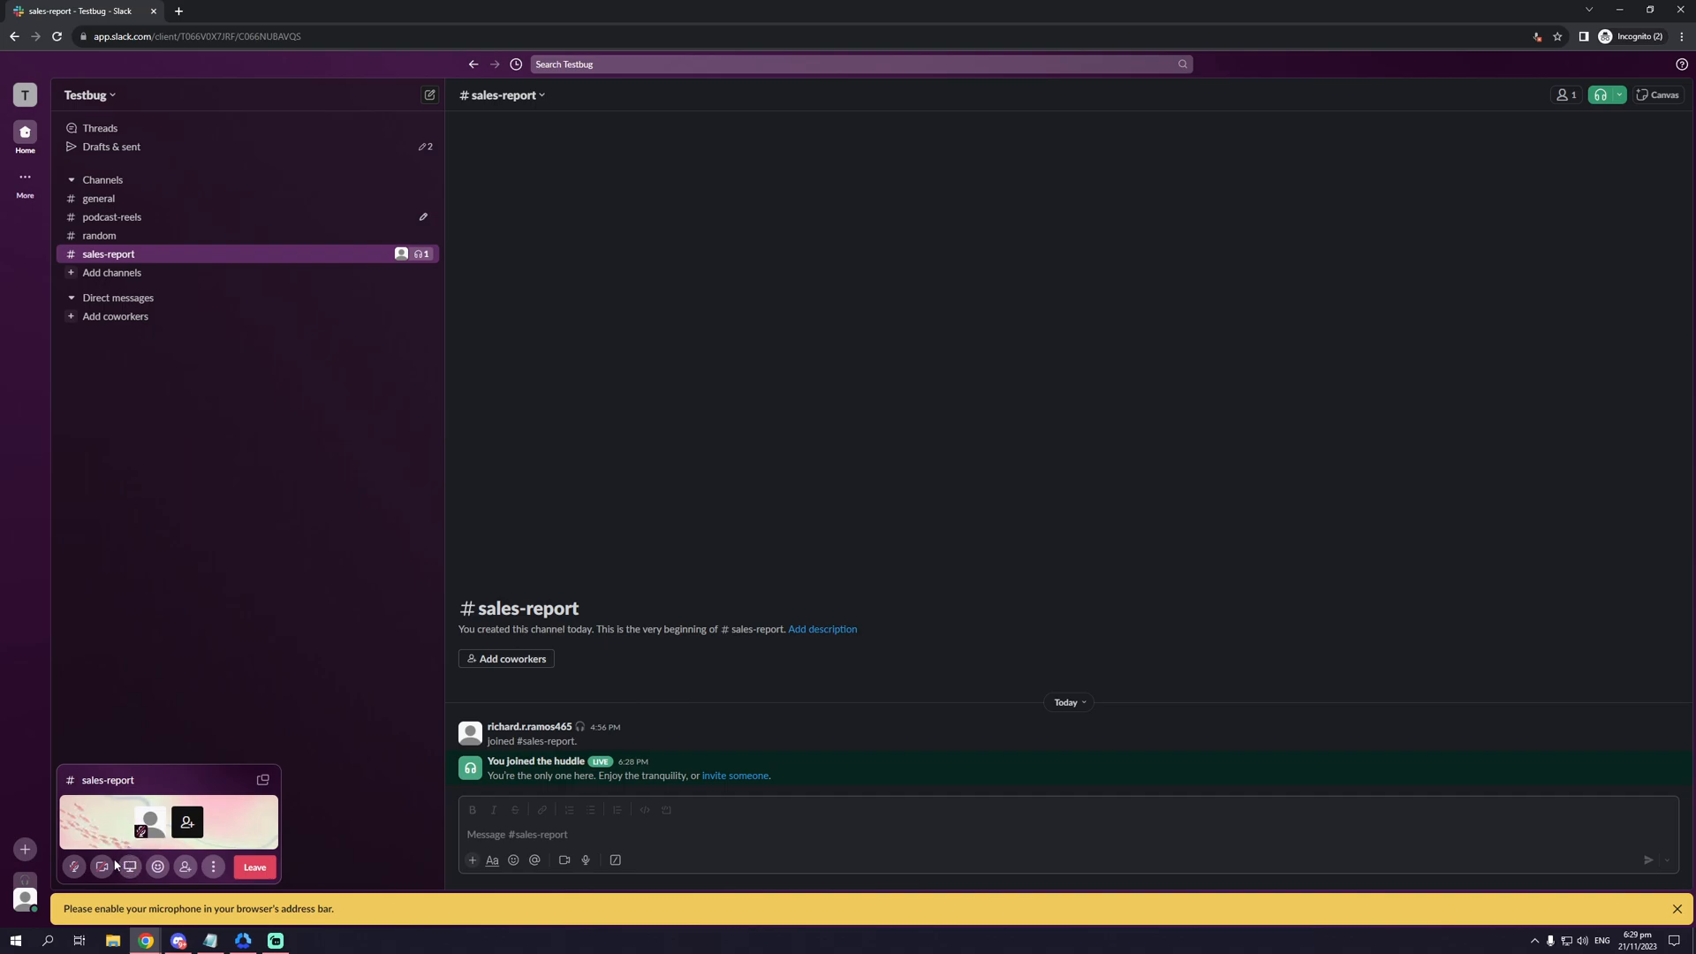
mouse_move(129, 866)
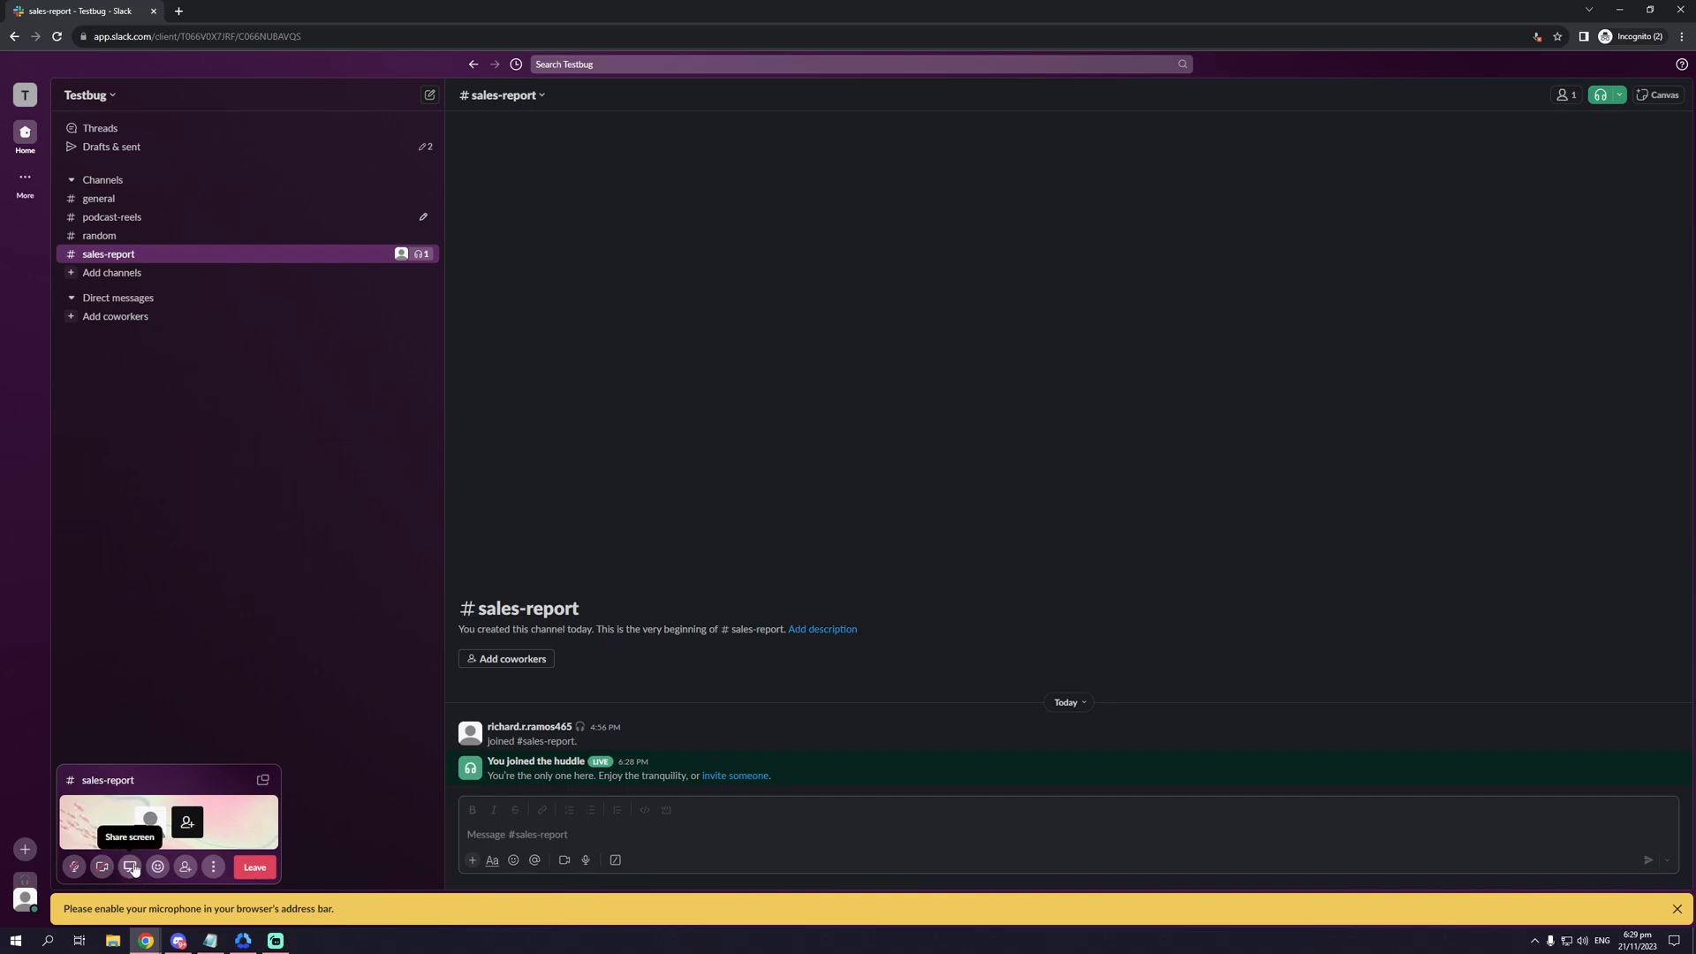
mouse_move(157, 866)
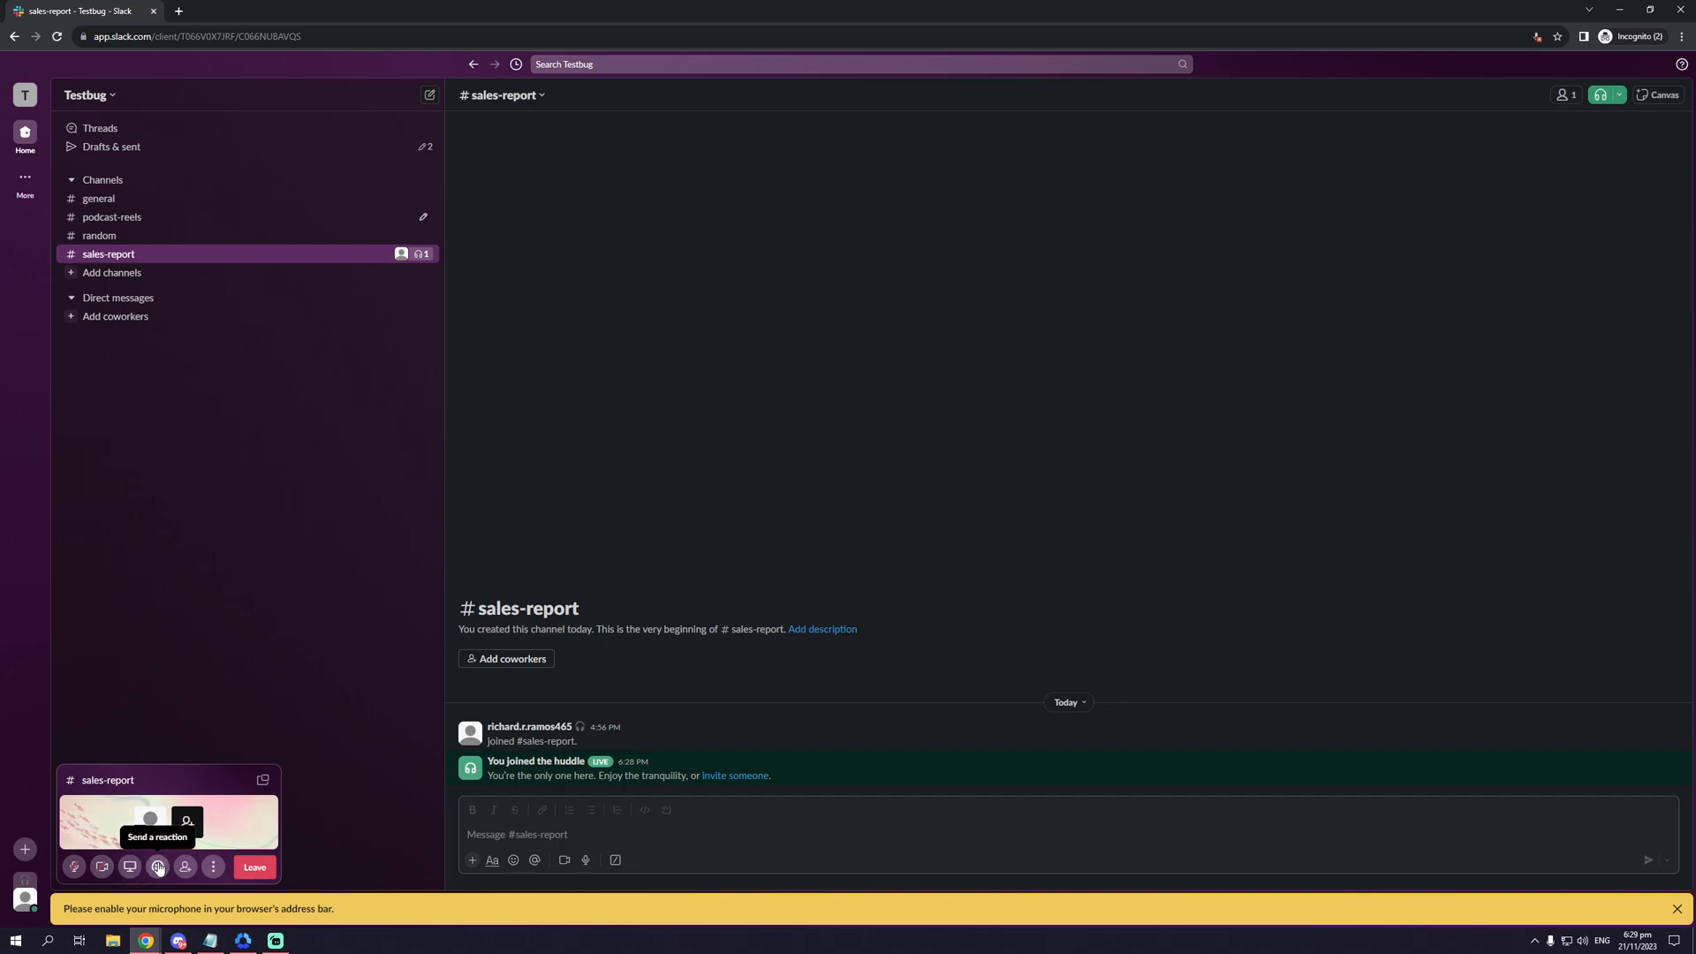
Send a thumbs-up reaction in the running huddle via the reaction picker
left_click(157, 866)
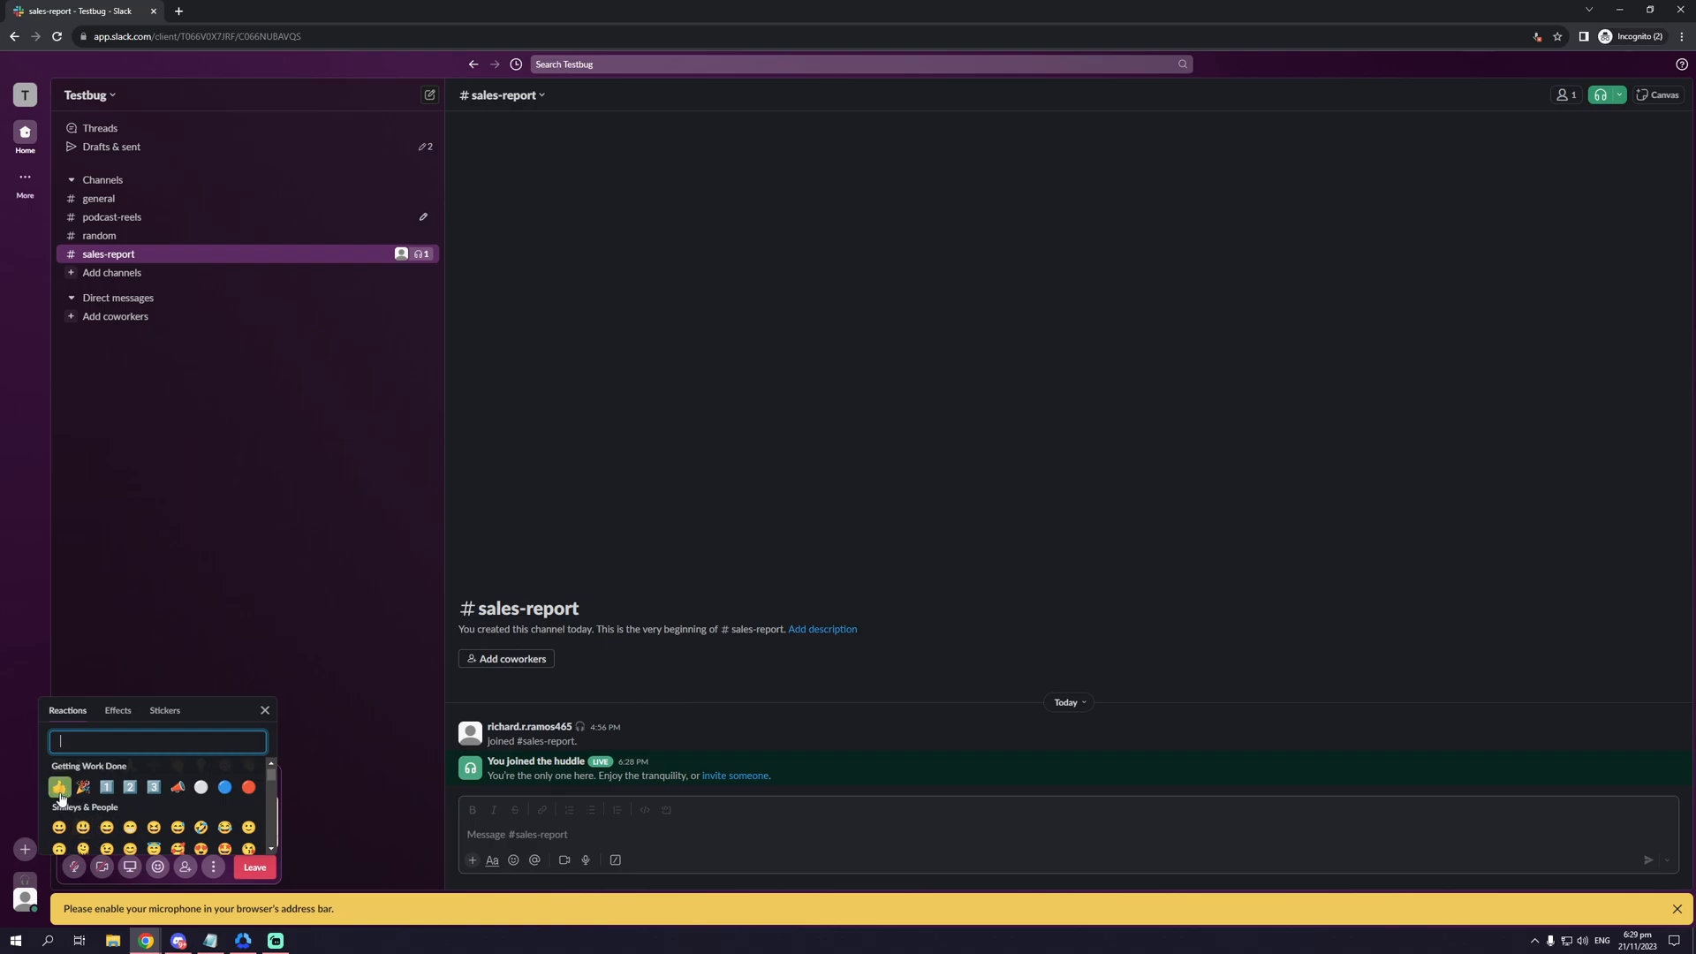
left_click(263, 710)
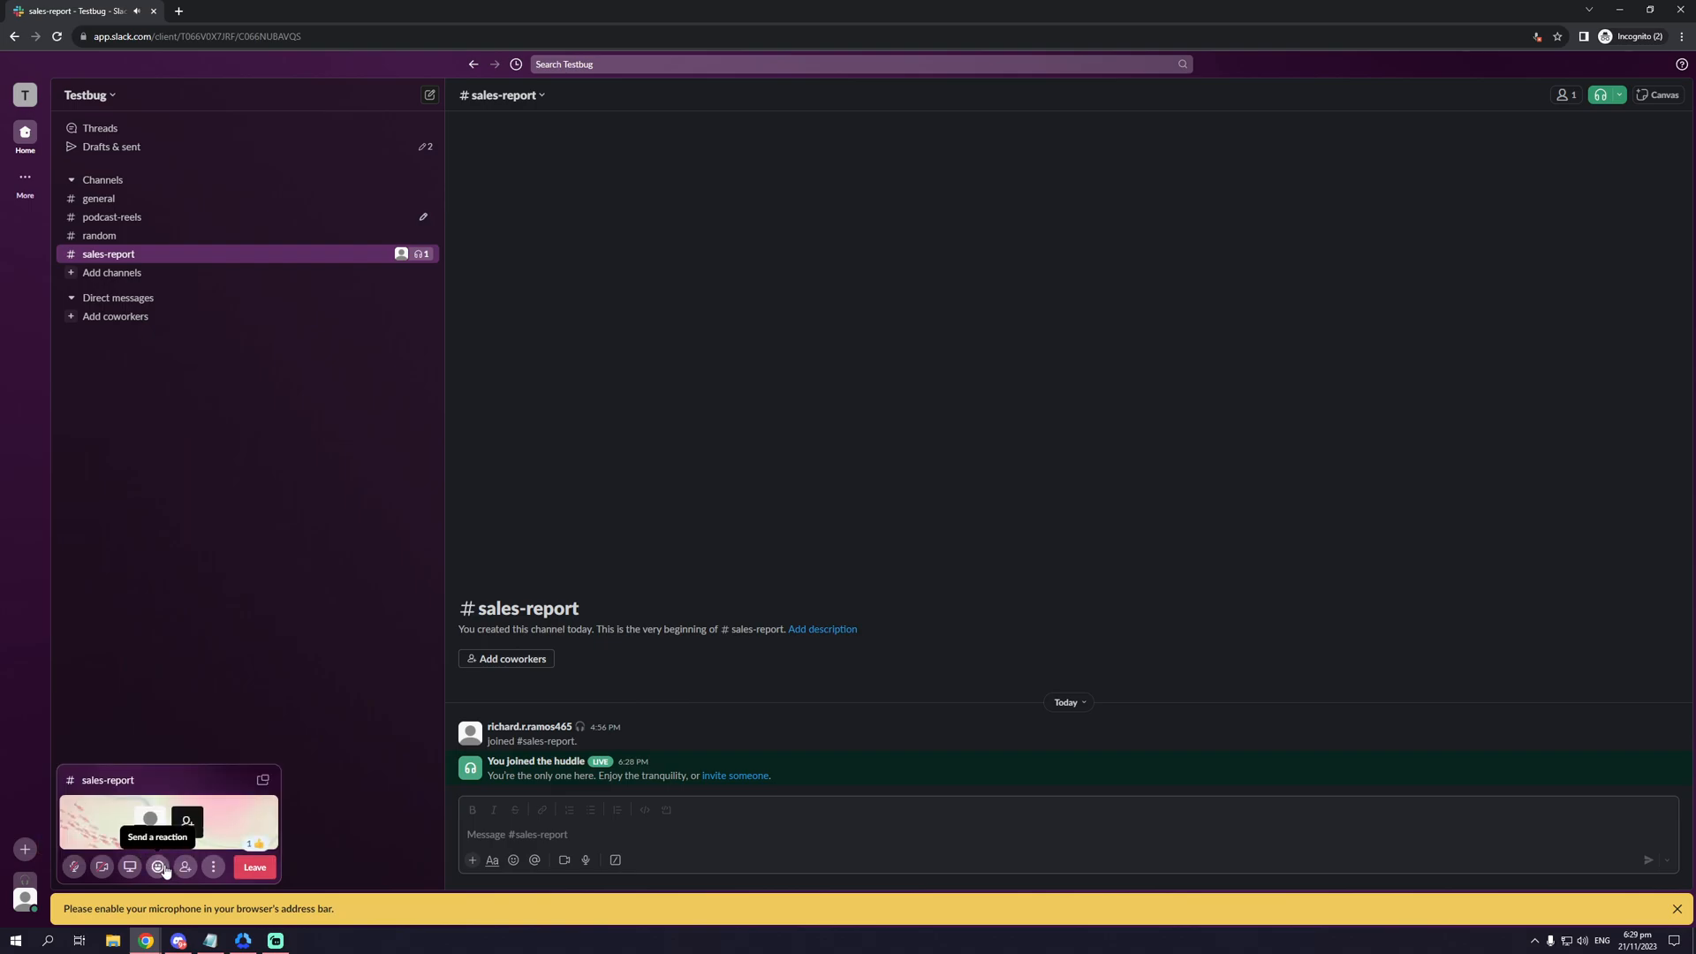
left_click(158, 866)
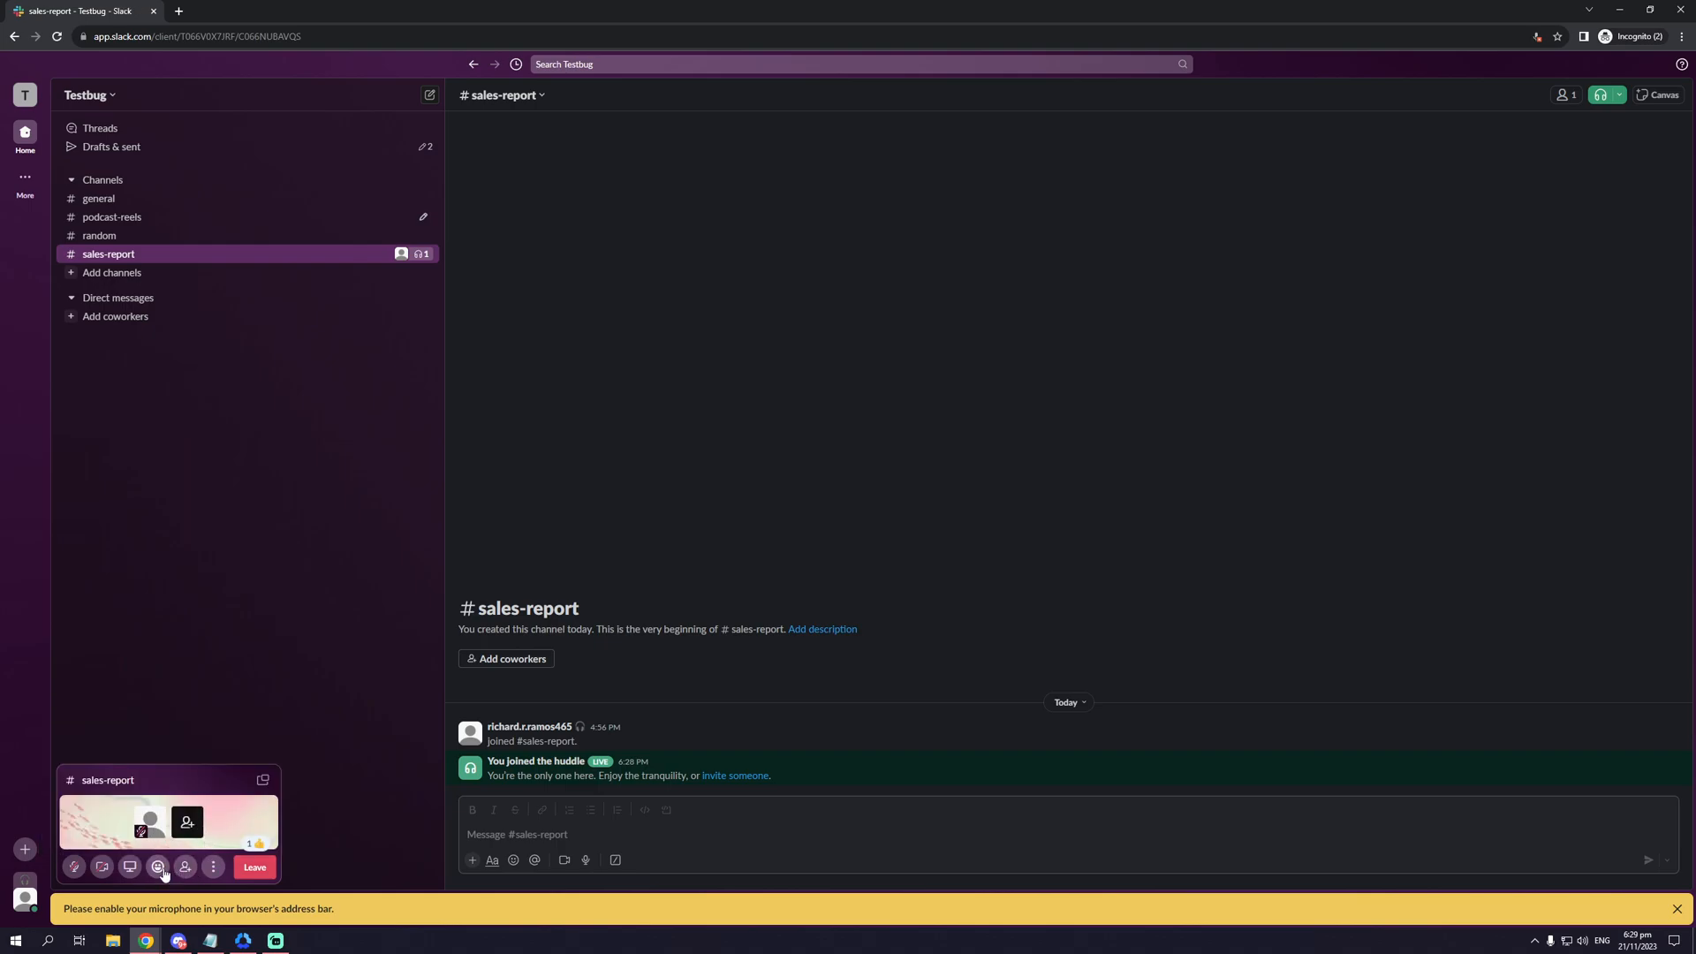
mouse_move(185, 866)
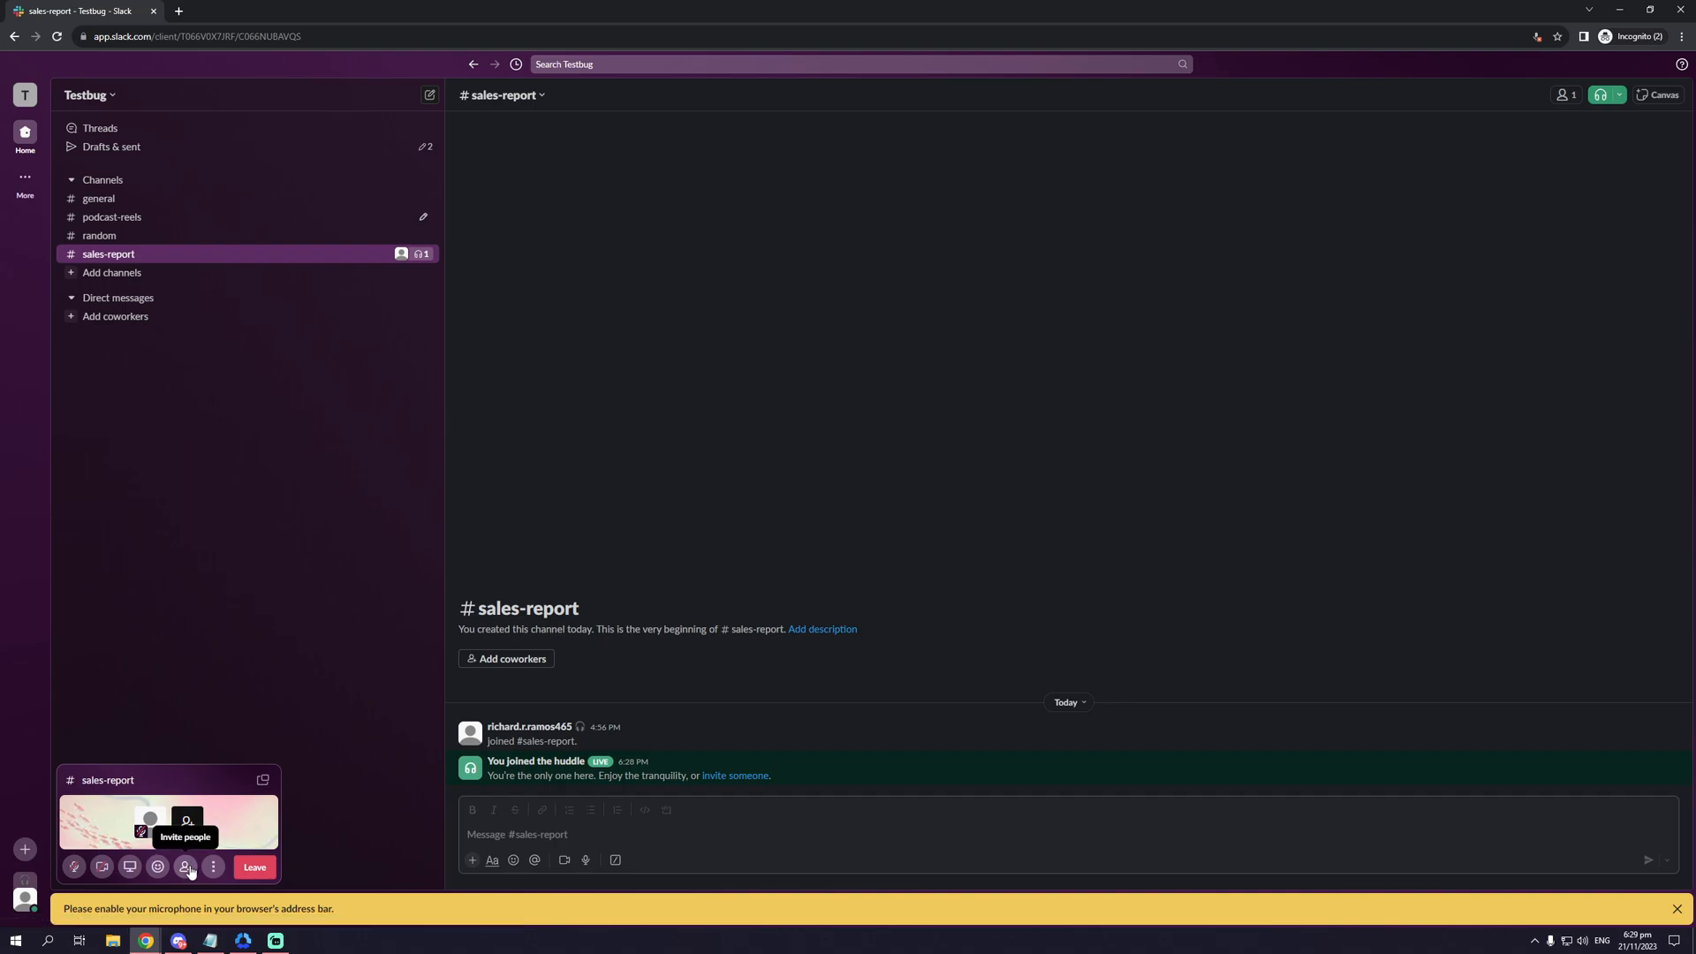
Leave the huddle so the channel shows an 'A huddle happened' summary
left_click(254, 866)
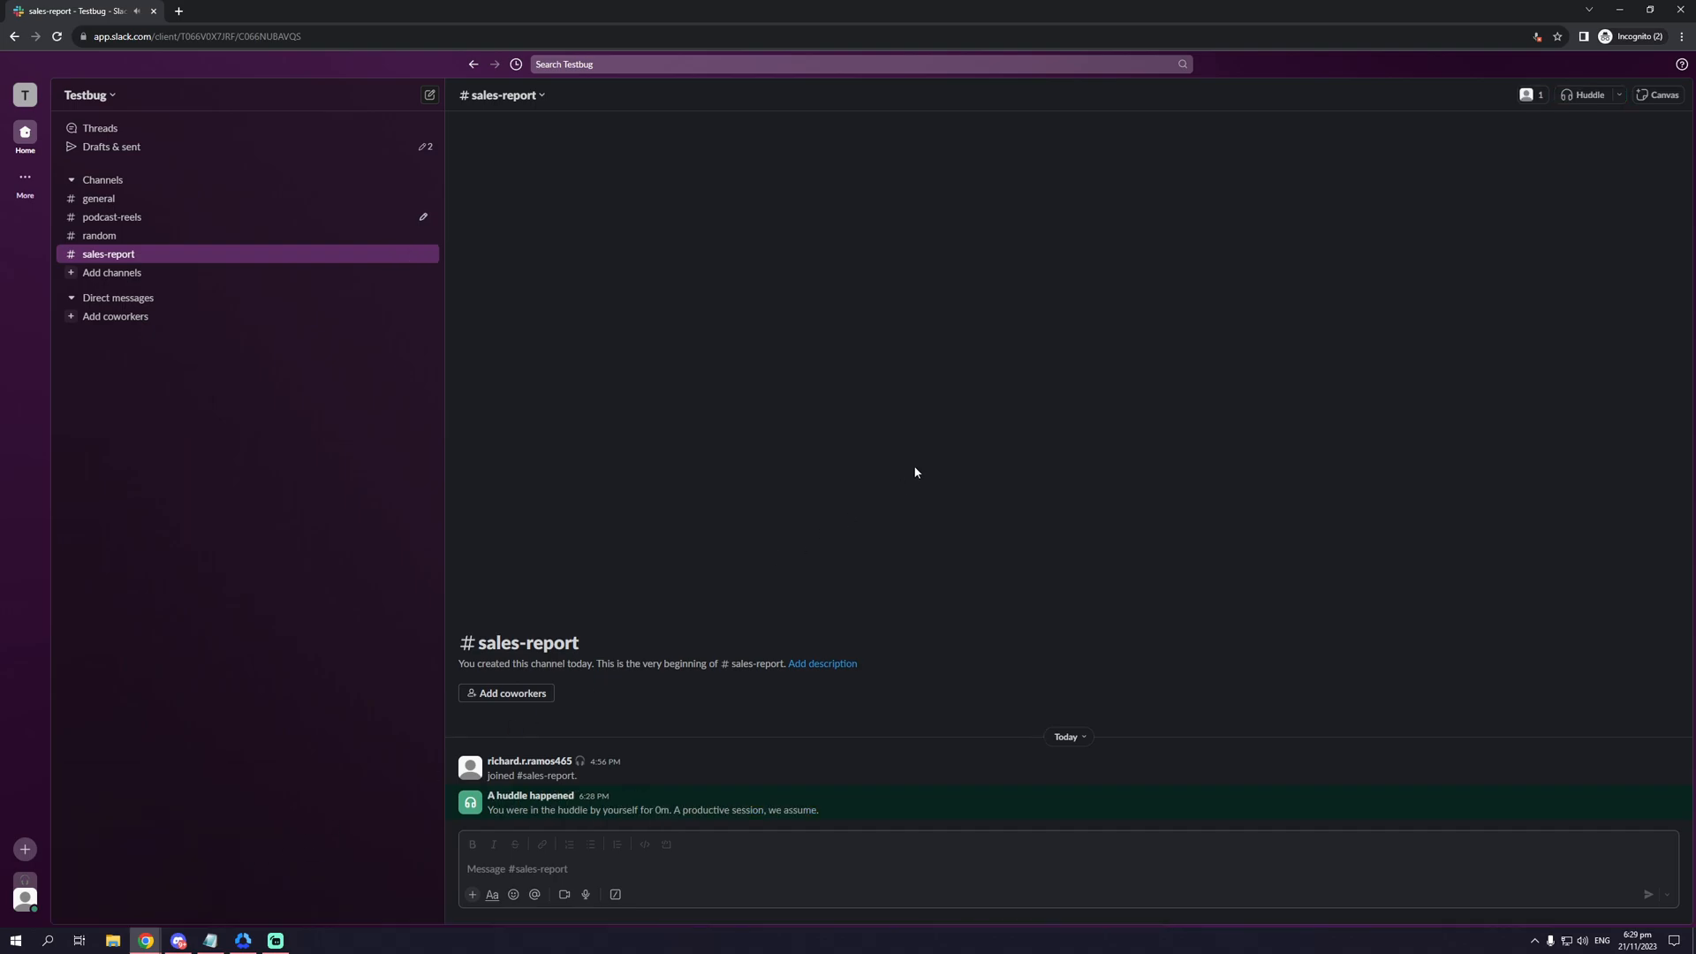
mouse_move(931, 441)
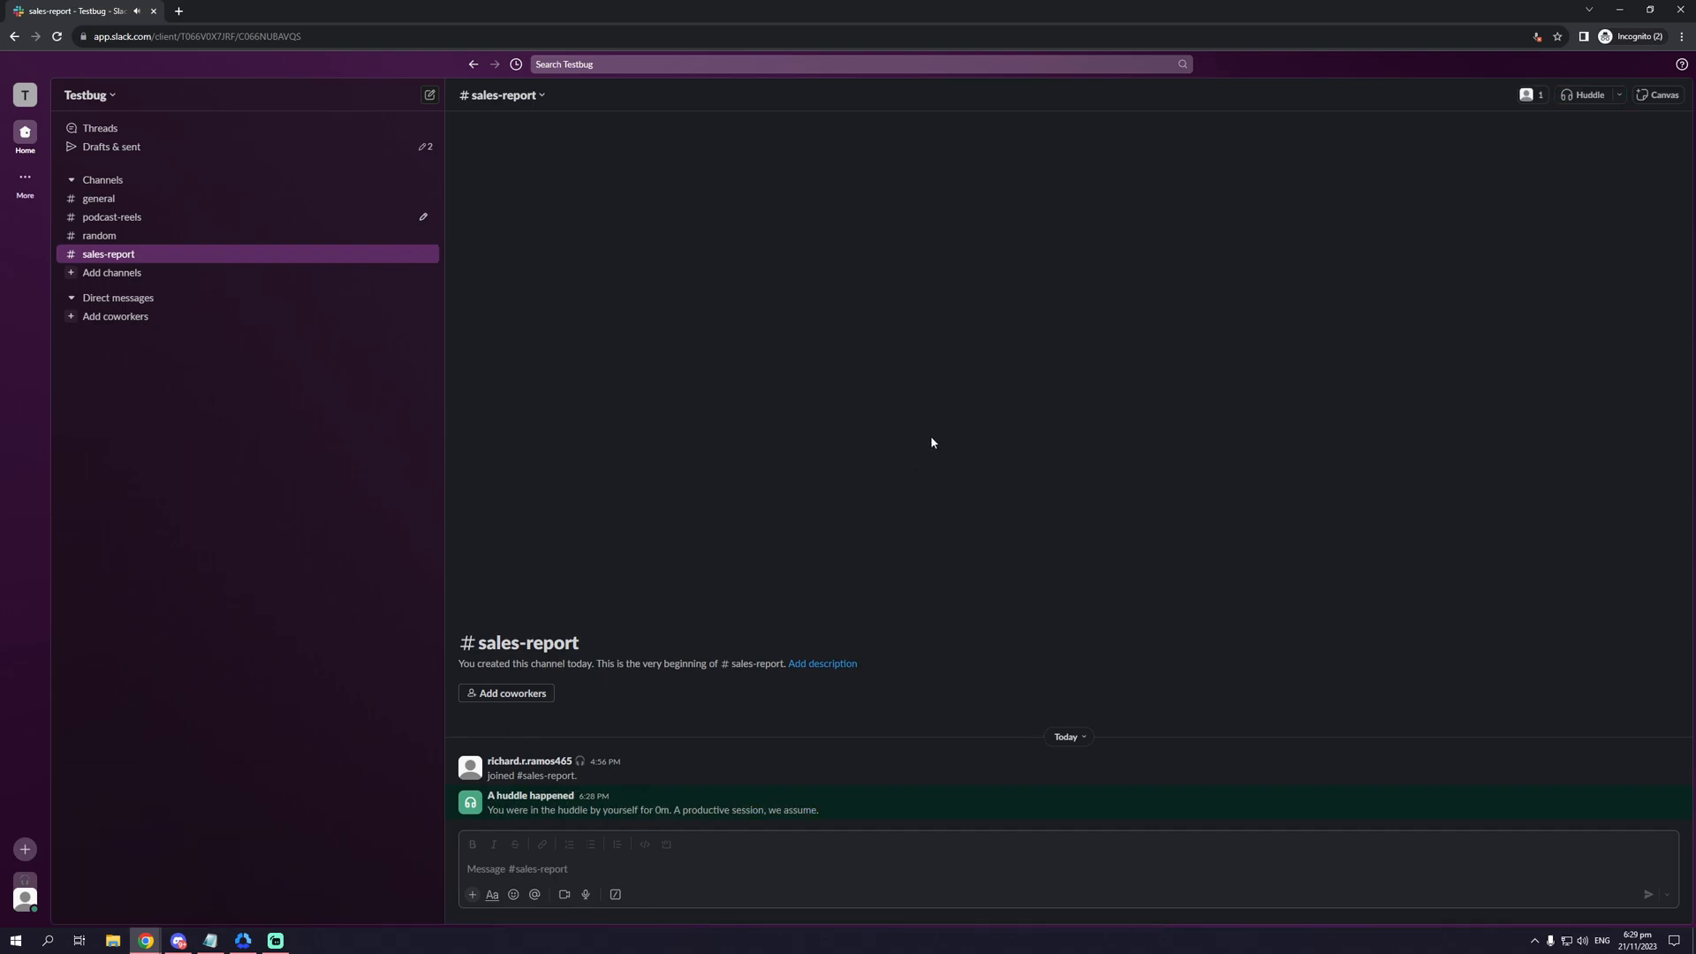